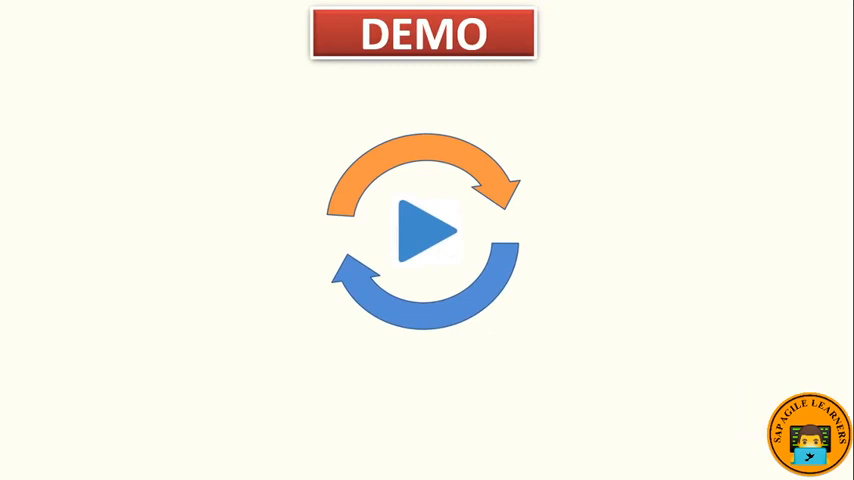
Expand SAI_DEMO_05 > WebContent > sai_demo_05 in Project Explorer and select View_01.view.xml
{"action": "left_click", "coordinate": [424, 232]}
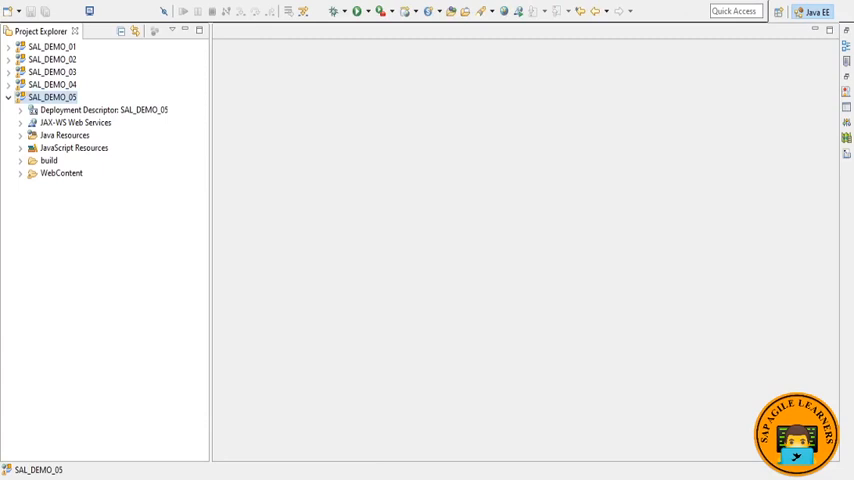
{"action": "mouse_move", "coordinate": [334, 324]}
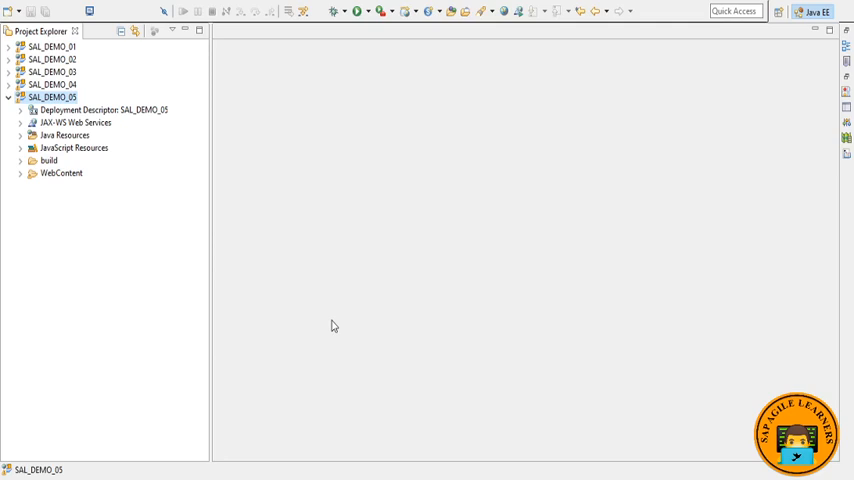
{"action": "mouse_move", "coordinate": [284, 256]}
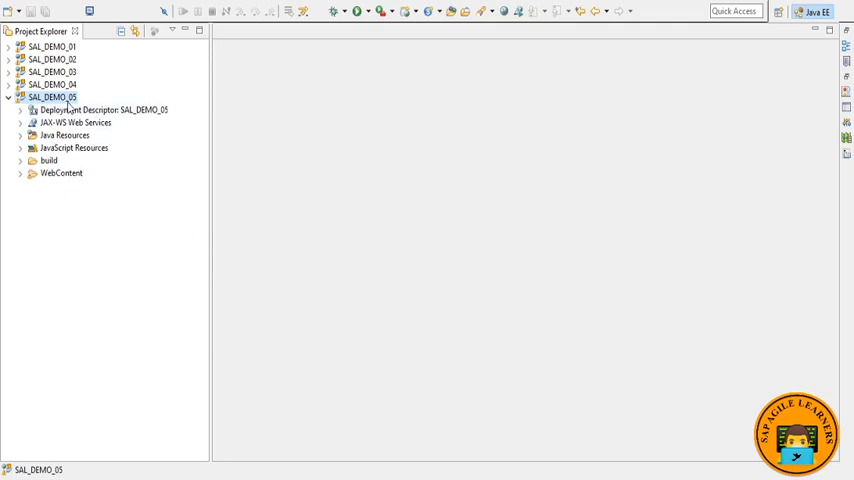
{"action": "left_click", "coordinate": [20, 172]}
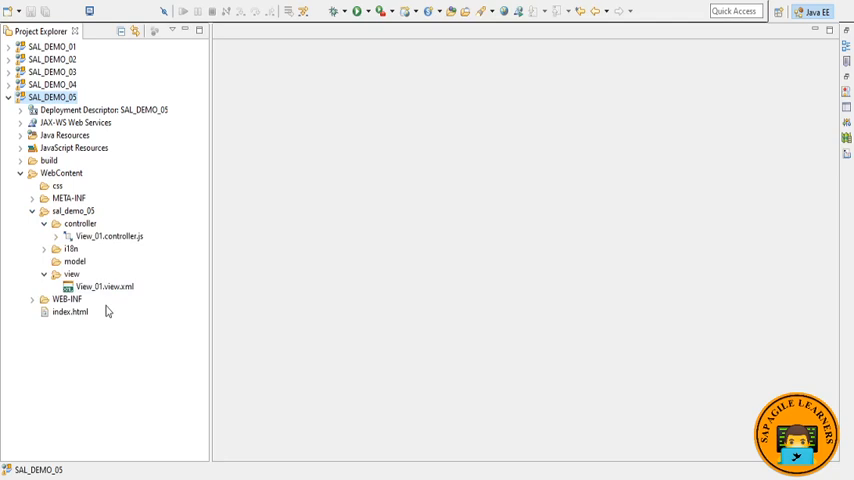
{"action": "mouse_move", "coordinate": [104, 312]}
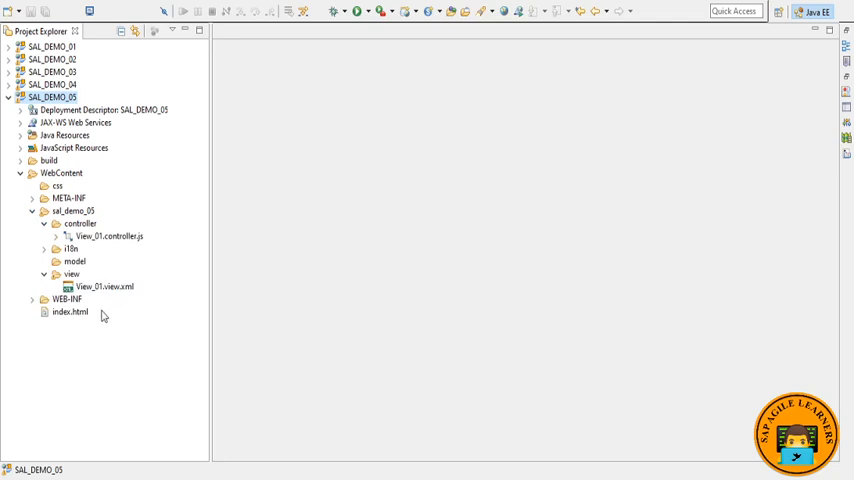
{"action": "left_click", "coordinate": [104, 286]}
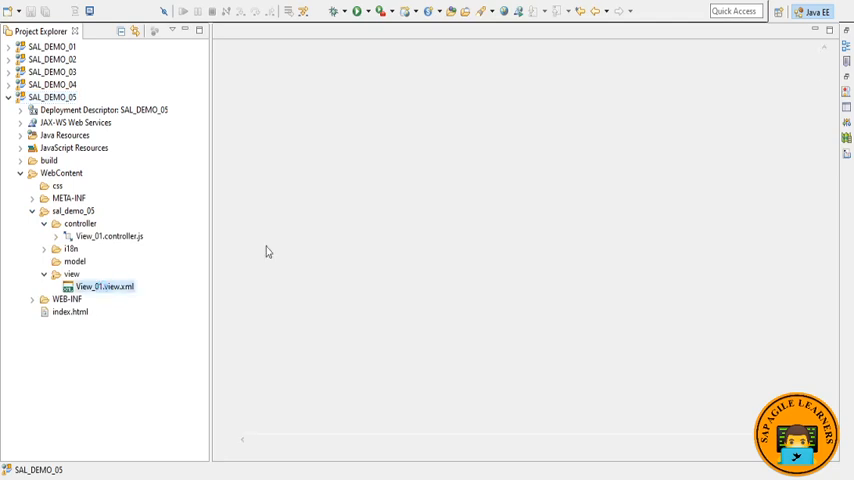
Open View_01.view.xml and View_01.controller.js to show the Open Fragment button and empty onBtnClick handler
{"action": "double_click", "coordinate": [104, 286]}
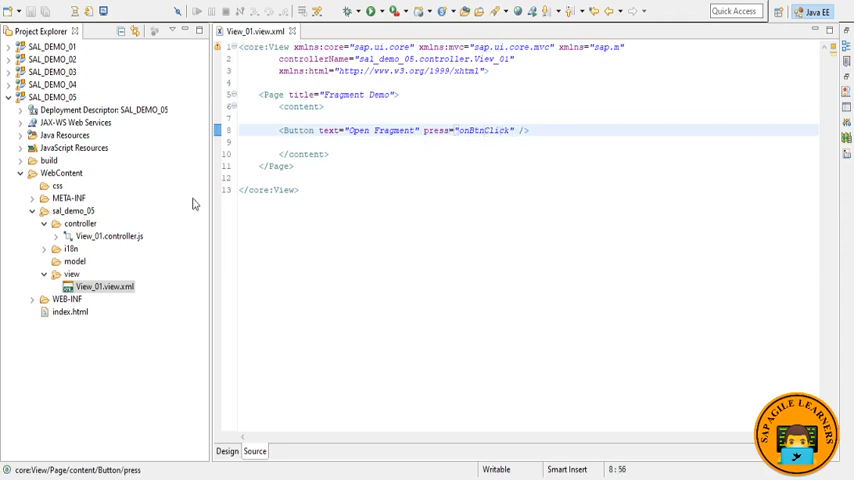
{"action": "mouse_move", "coordinate": [132, 236]}
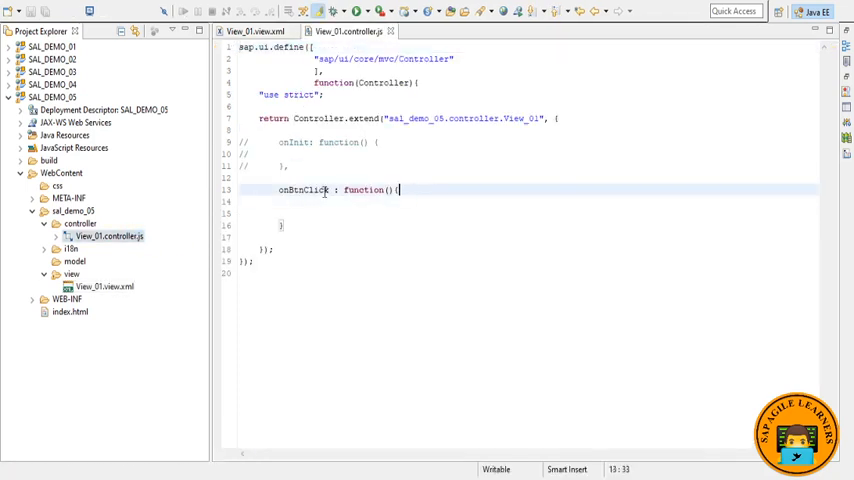
{"action": "left_click", "coordinate": [256, 32]}
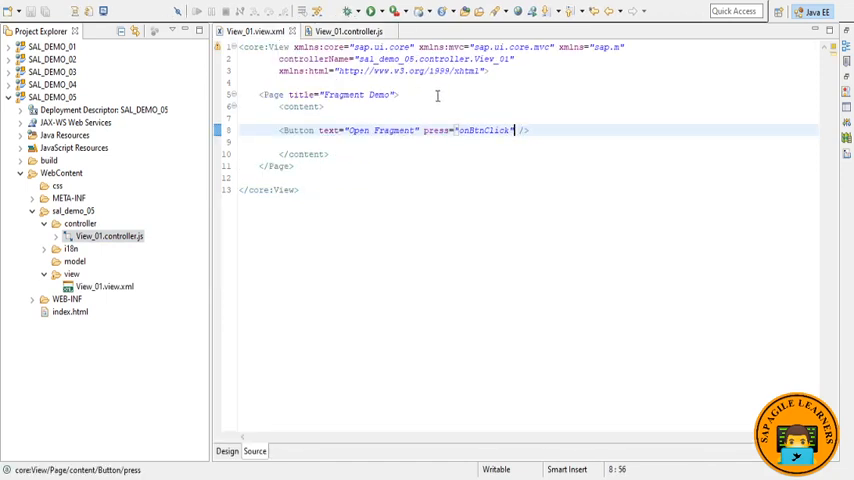
{"action": "left_click", "coordinate": [348, 32]}
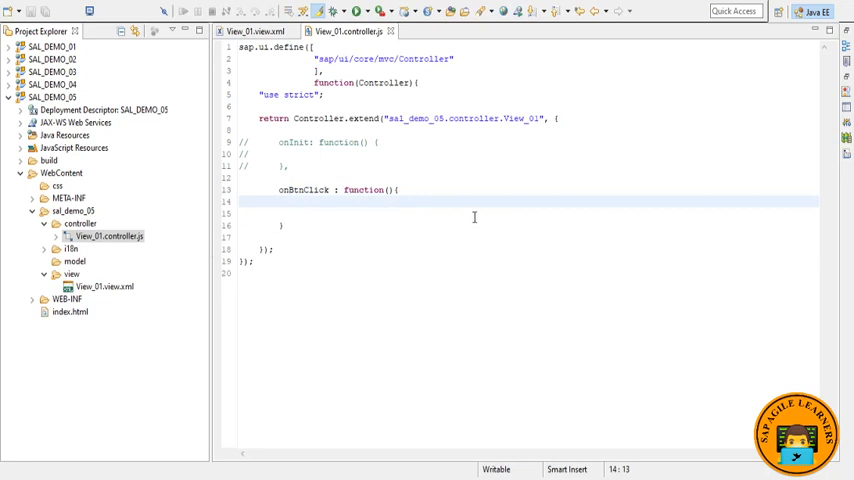
{"action": "mouse_move", "coordinate": [448, 234]}
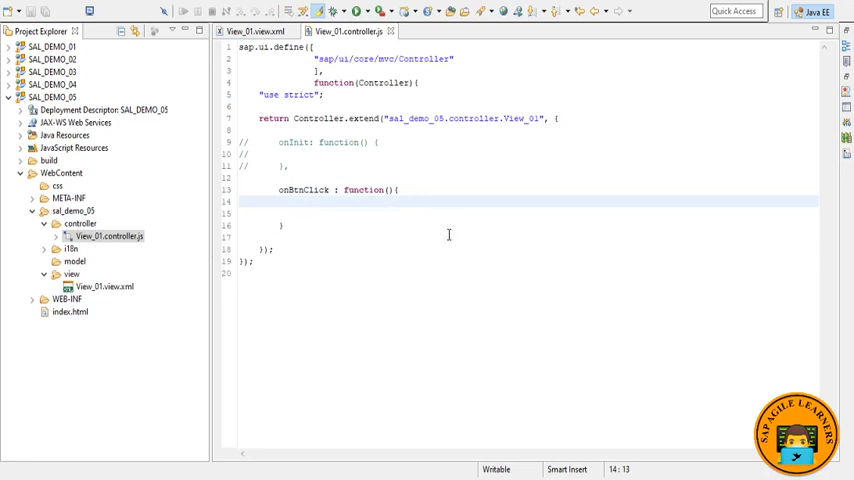
{"action": "left_click", "coordinate": [72, 276]}
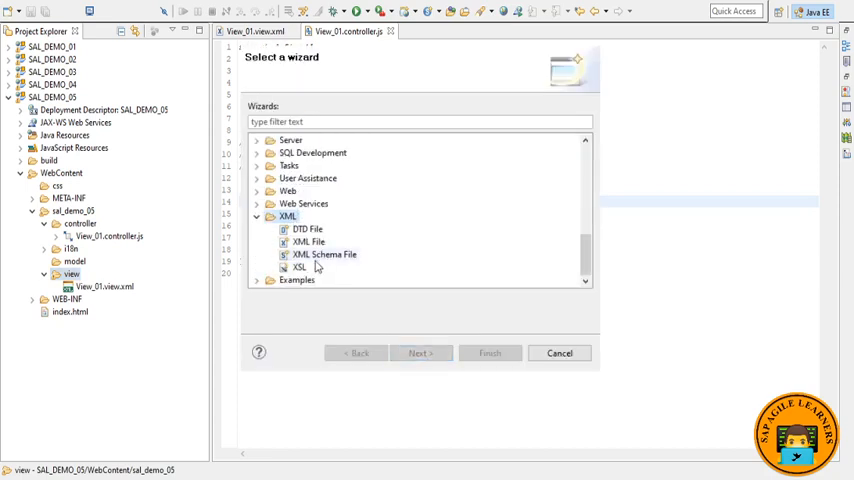
Create a new XML File named Dialog.Fragment.xml in the view folder without the XML template
{"action": "left_click", "coordinate": [308, 242]}
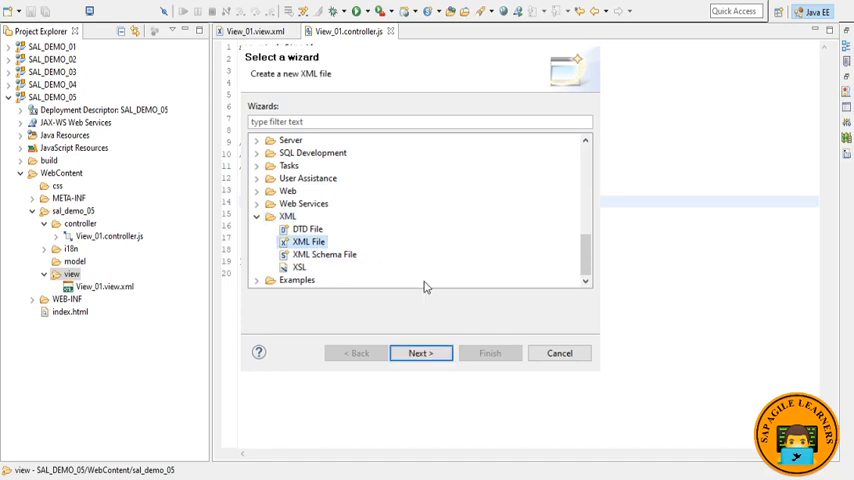
{"action": "left_click", "coordinate": [420, 352]}
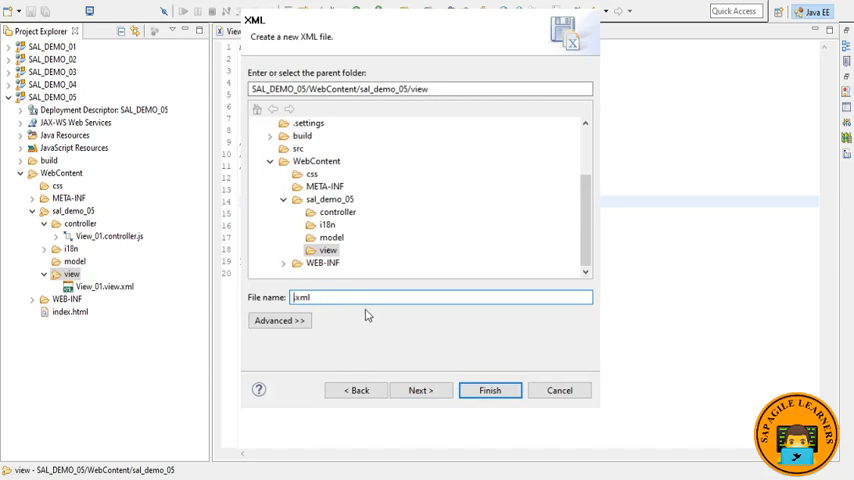
{"action": "type", "text": "Dialog.Fragment"}
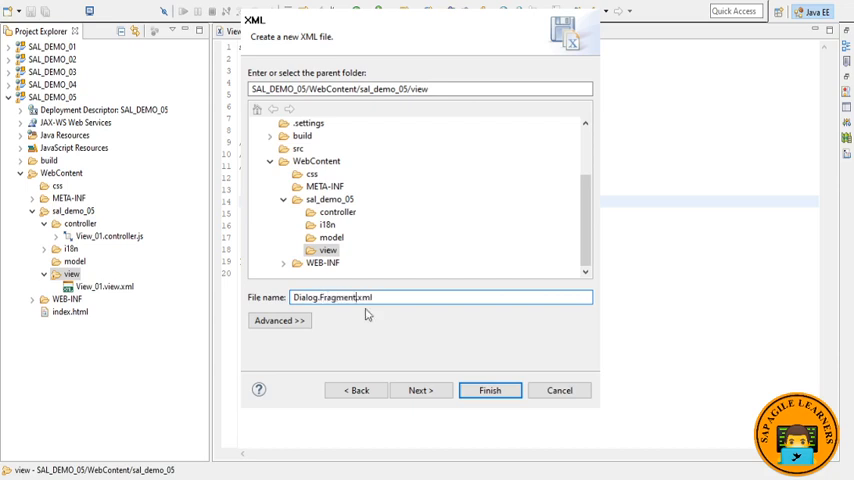
{"action": "double_click", "coordinate": [346, 296]}
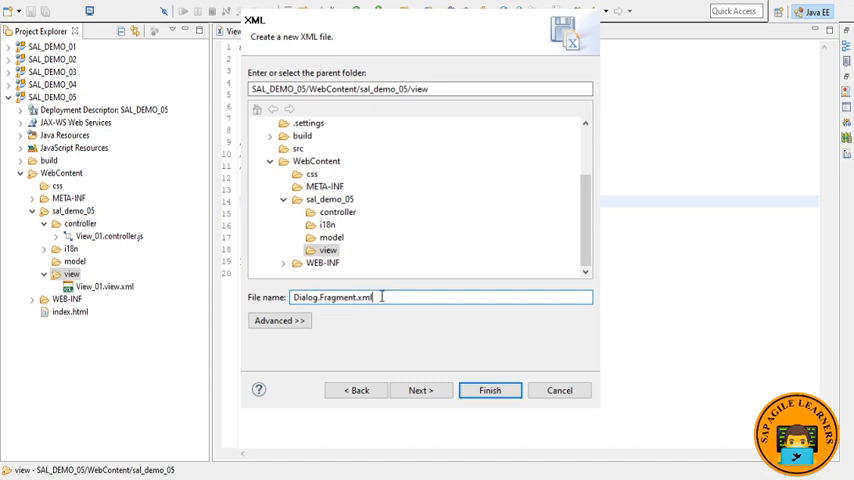
{"action": "double_click", "coordinate": [344, 296]}
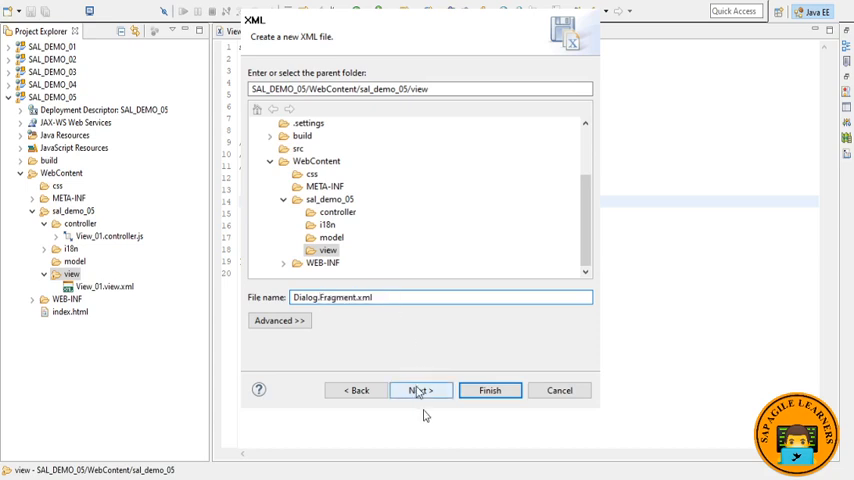
{"action": "left_click", "coordinate": [420, 390]}
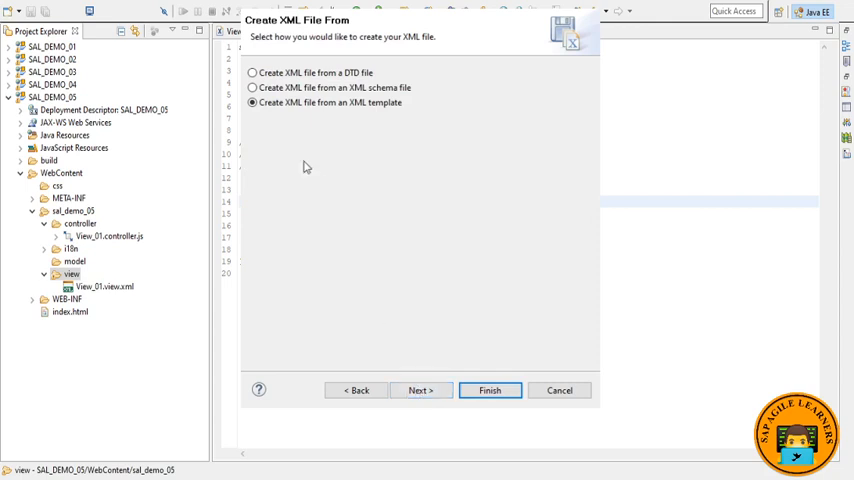
{"action": "left_click", "coordinate": [420, 390]}
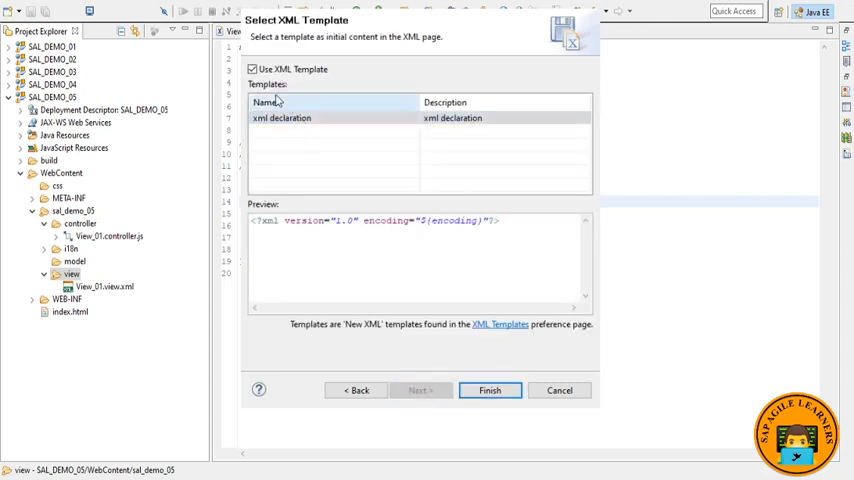
{"action": "left_click", "coordinate": [252, 68]}
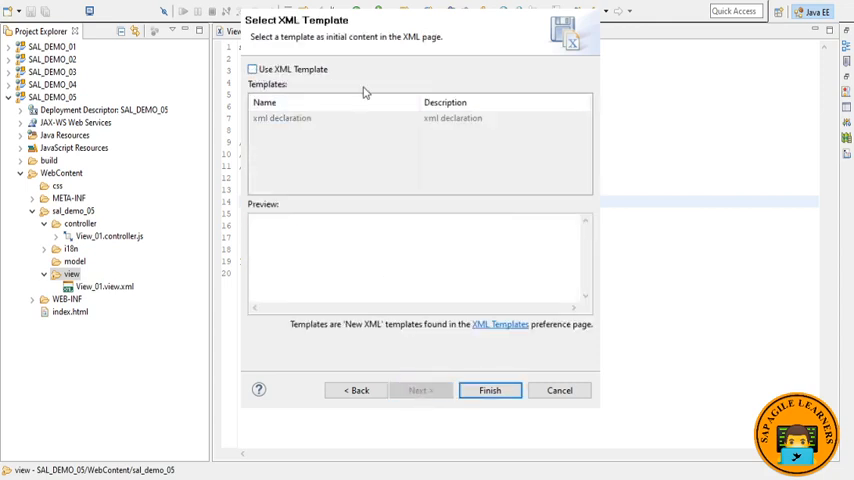
{"action": "left_click", "coordinate": [488, 390]}
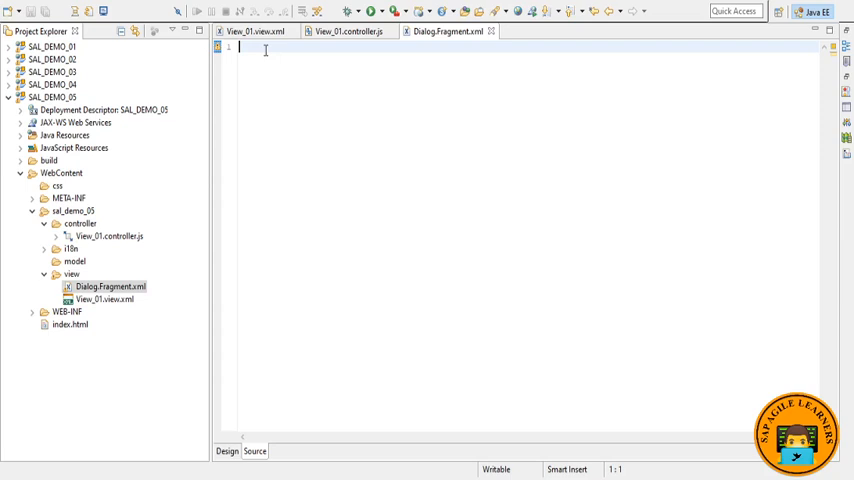
Write the core:FragmentDefinition root element in Dialog.fragment.xml
{"action": "type", "text": "<core"}
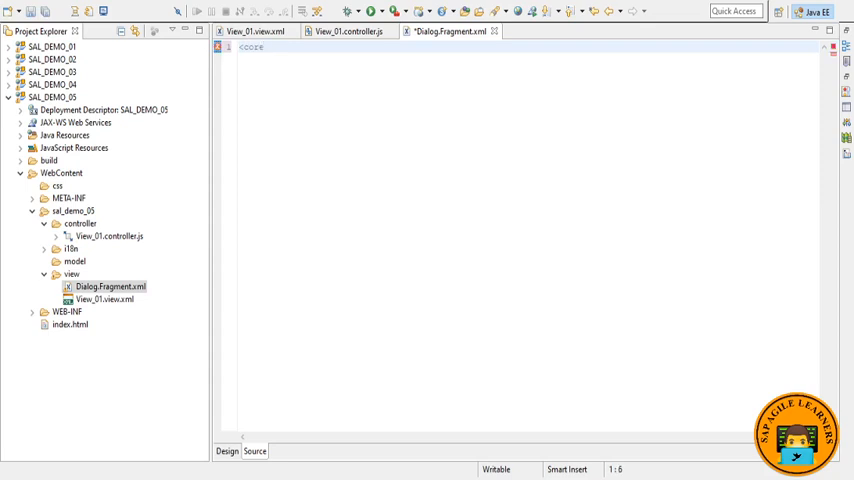
{"action": "type", "text": ":Fr"}
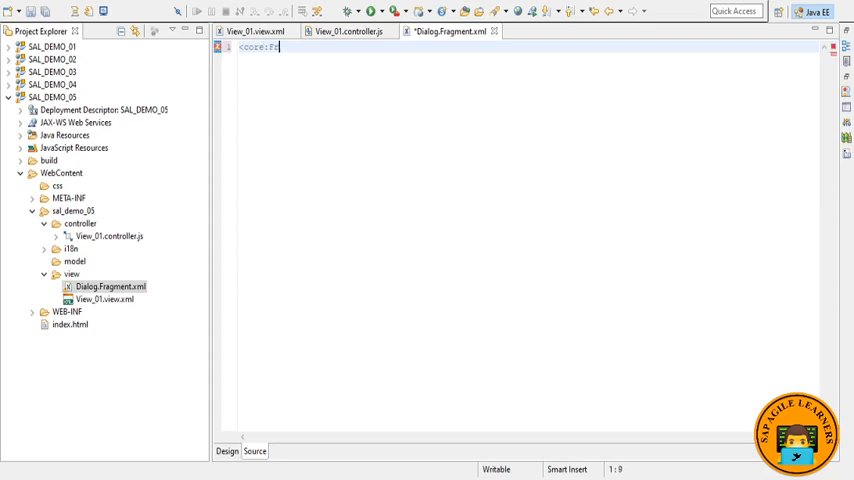
{"action": "type", "text": "ragmentDefinition>"}
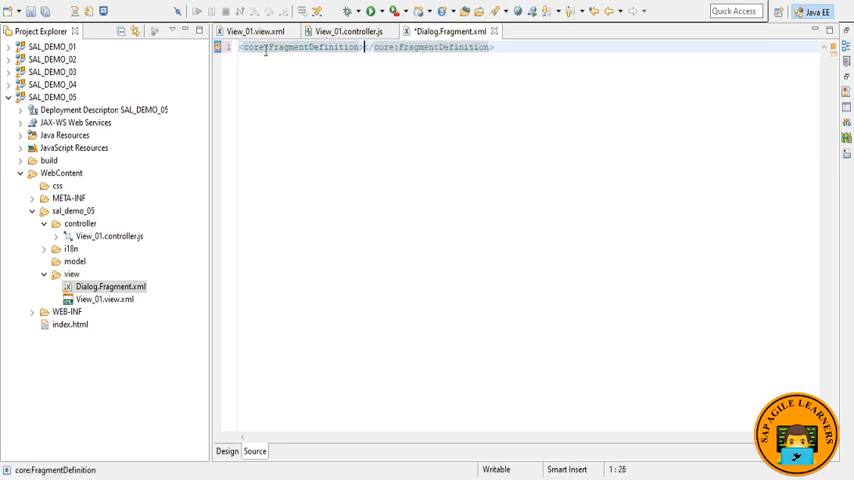
{"action": "key", "text": "Return"}
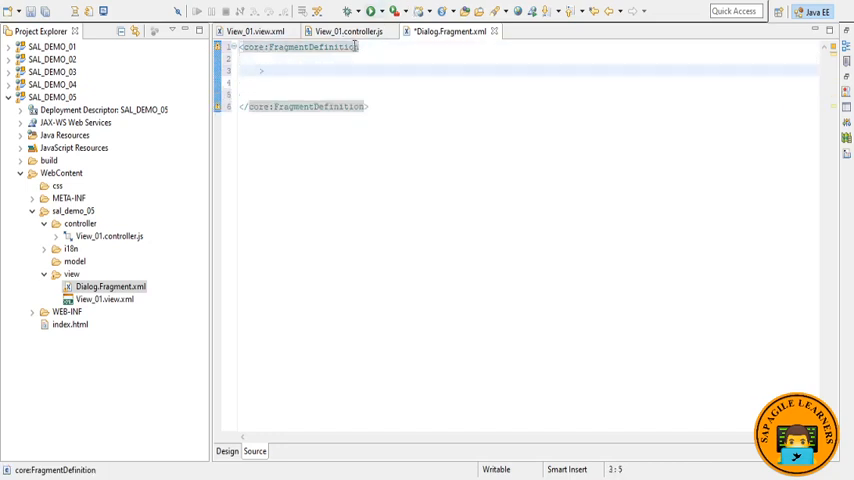
Declare xmlns="sap.m" and xmlns:core="sap.ui.core" on the fragment definition
{"action": "type", "text": "x"}
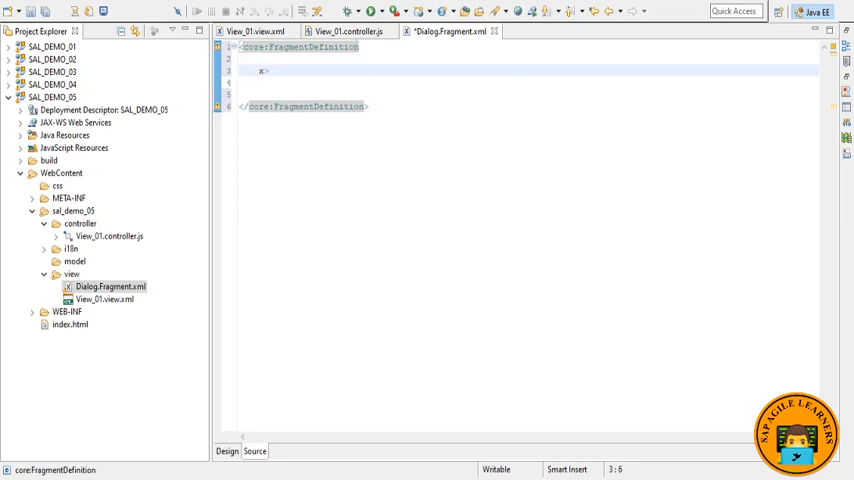
{"action": "type", "text": "xmlns"}
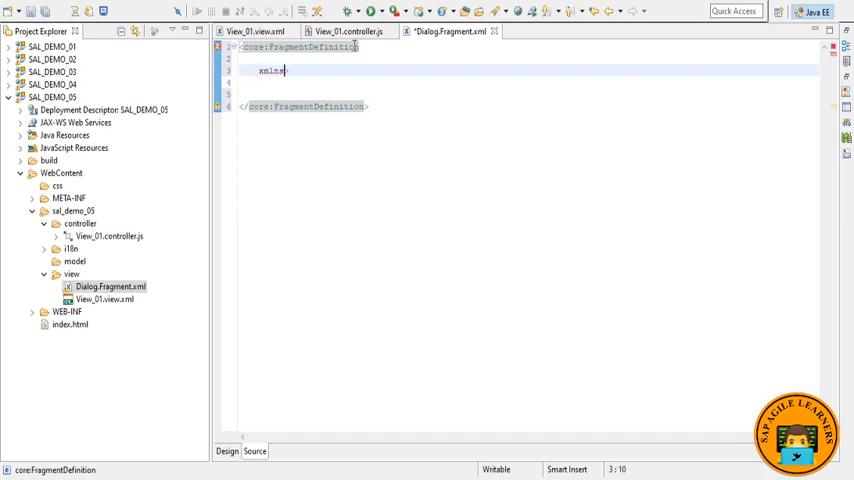
{"action": "type", "text": "=\"sap.m"}
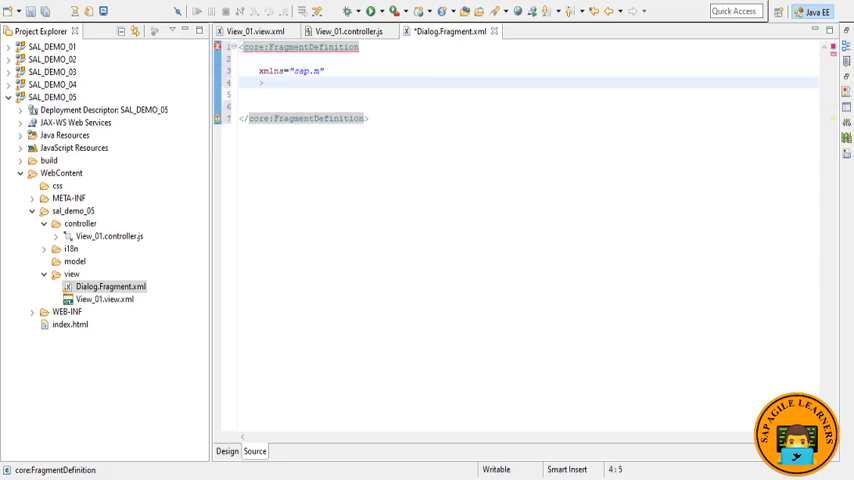
{"action": "type", "text": "xmlns>"}
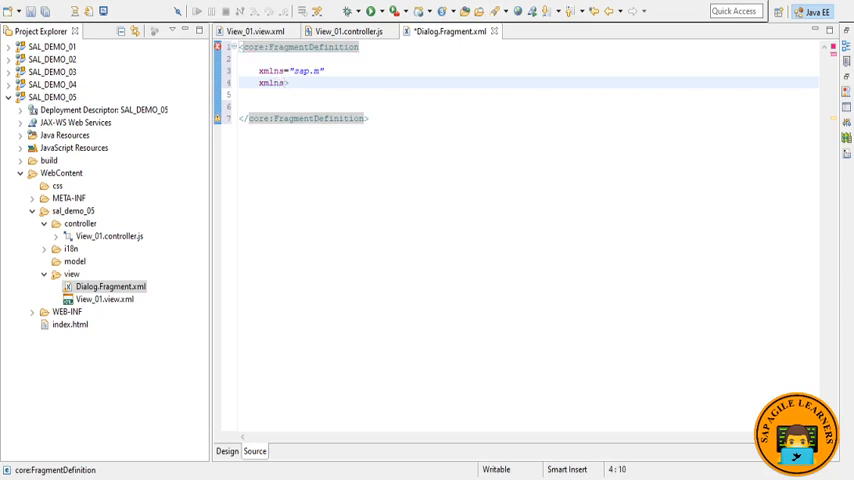
{"action": "type", "text": "core=\"\""}
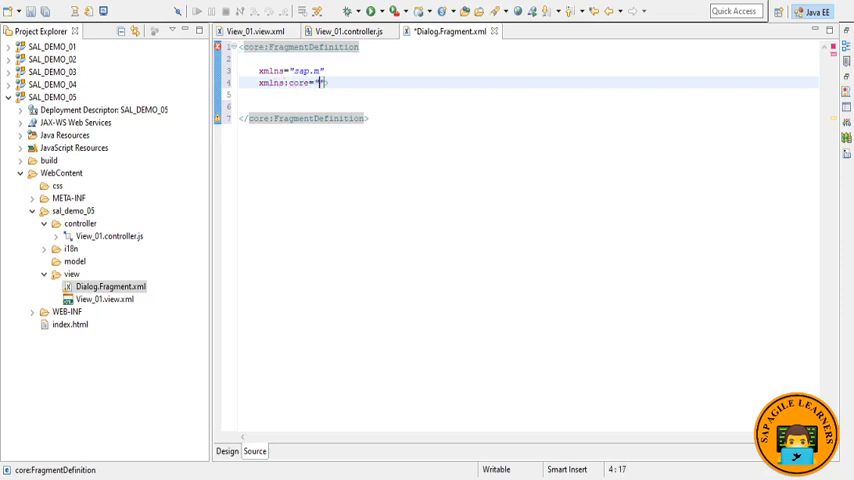
{"action": "type", "text": "sap.ui.core"}
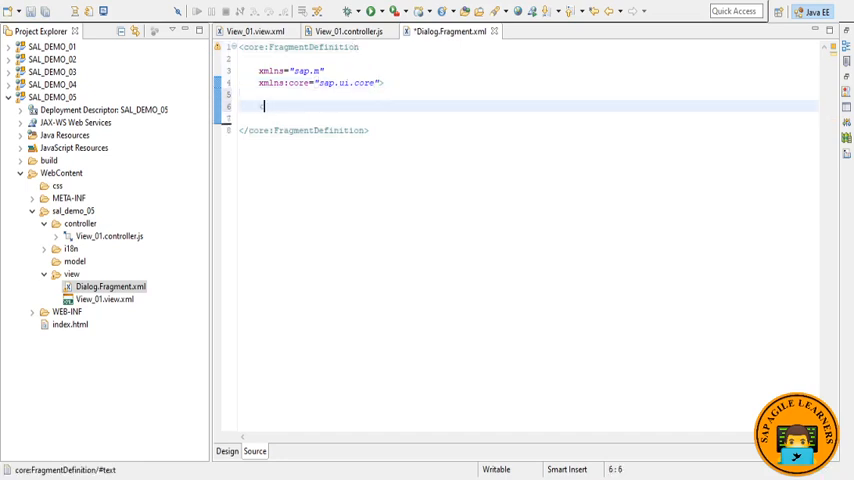
Add <Dialog id="idDialog" title="Fragment containing Dialog"> with its closing tag inside the fragment definition
{"action": "type", "text": "<Dialog>"}
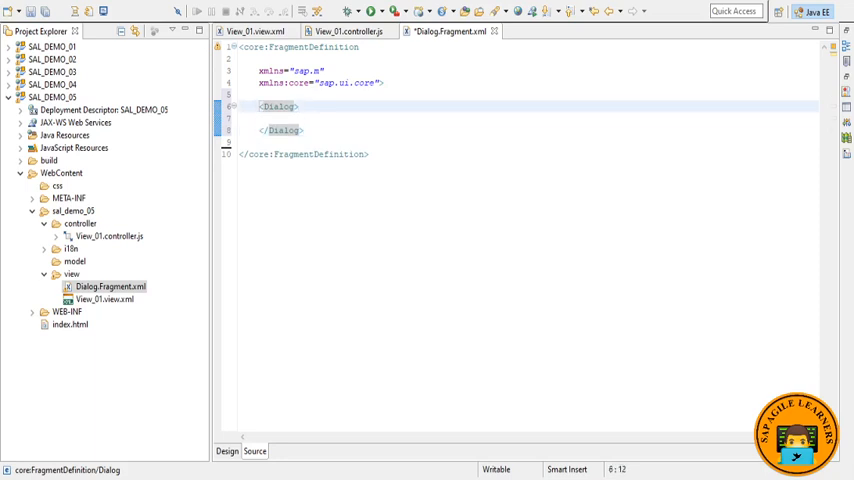
{"action": "type", "text": "id=\"\""}
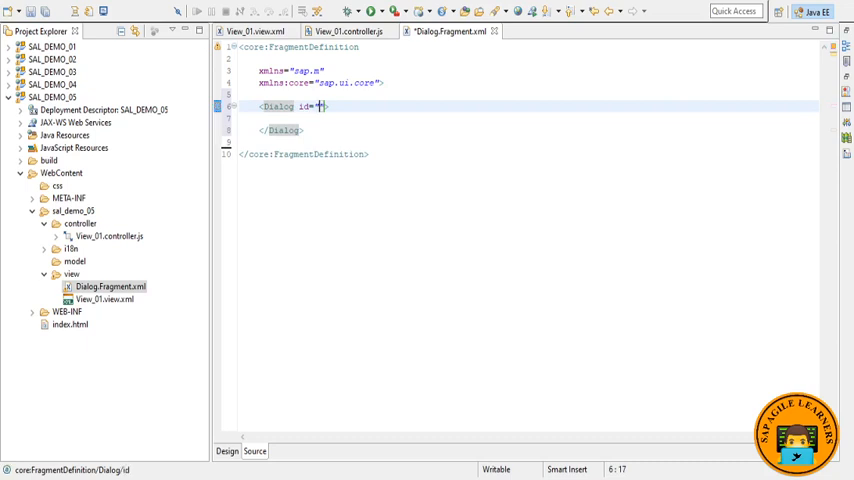
{"action": "type", "text": "idDialog"}
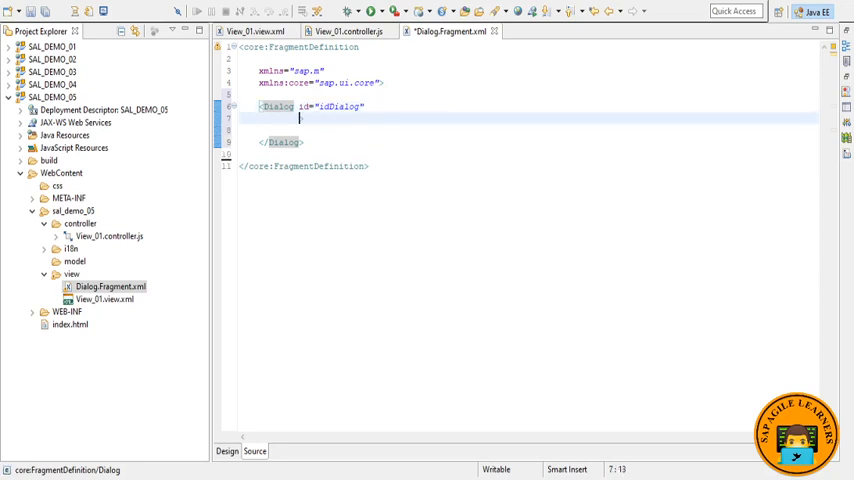
{"action": "type", "text": "tit"}
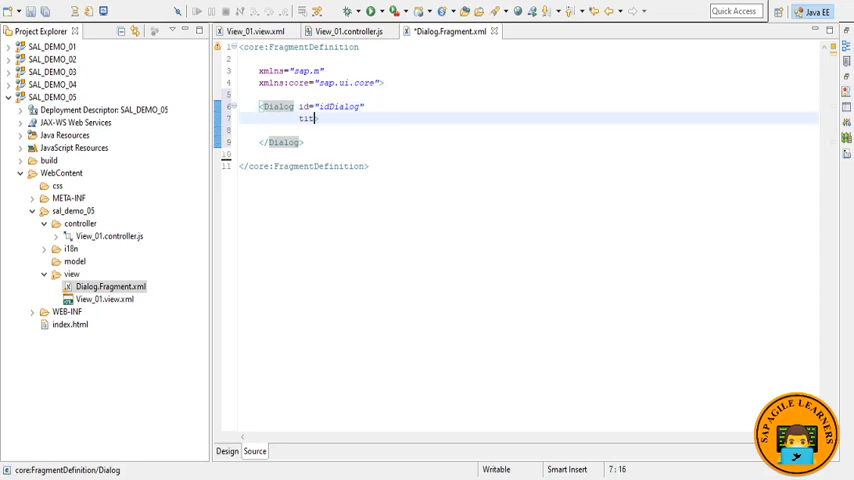
{"action": "type", "text": "le=\"Frag\""}
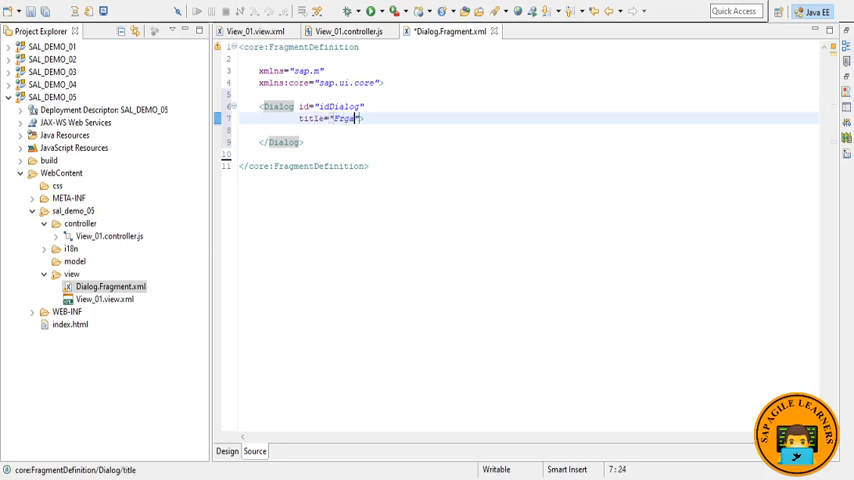
{"action": "type", "text": "ment"}
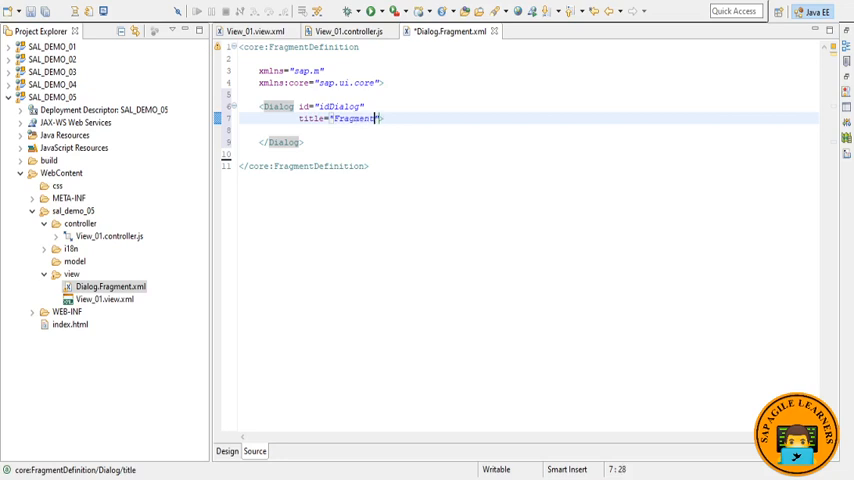
{"action": "type", "text": "contains"}
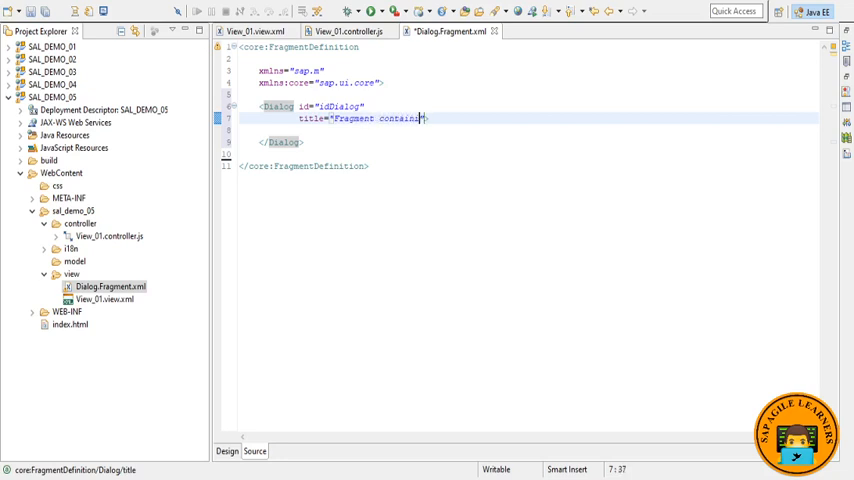
{"action": "type", "text": "ng"}
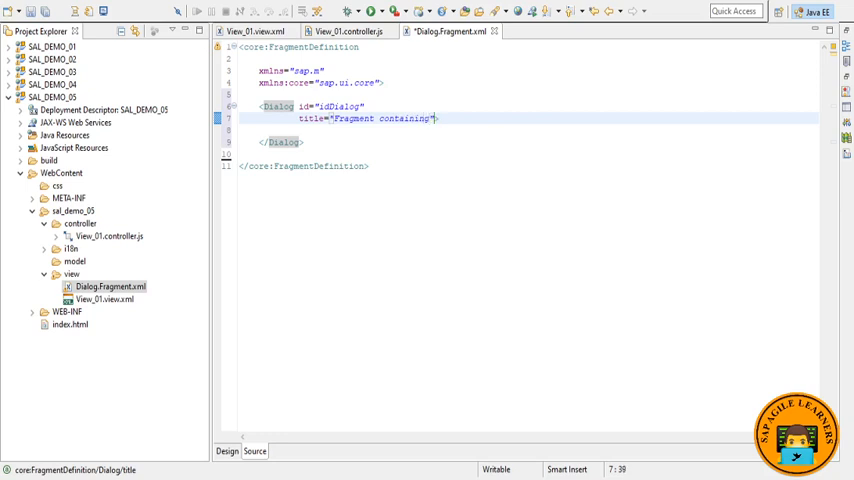
{"action": "type", "text": "Dialog"}
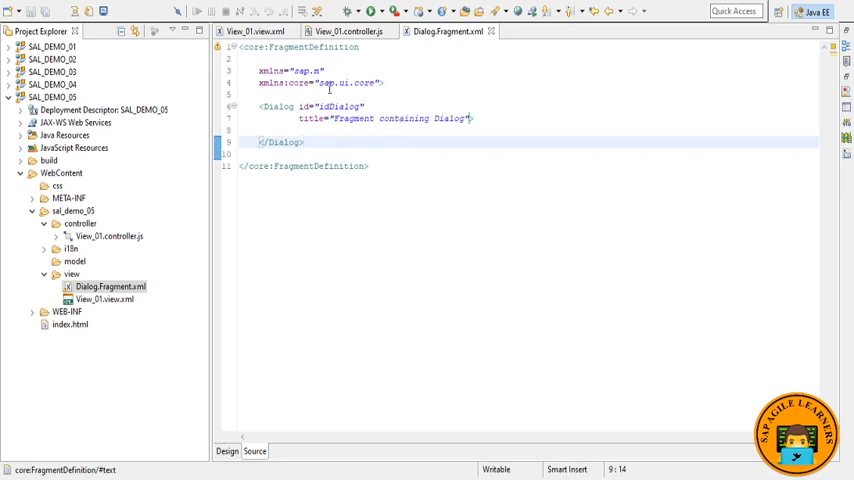
{"action": "left_click", "coordinate": [312, 84]}
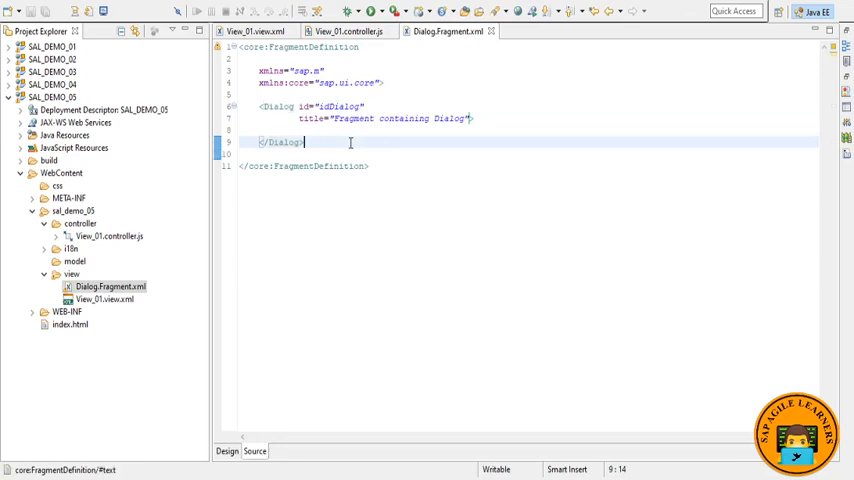
In onBtnClick of View_01.controller.js, add var myView = this.getView();
{"action": "left_click", "coordinate": [348, 32]}
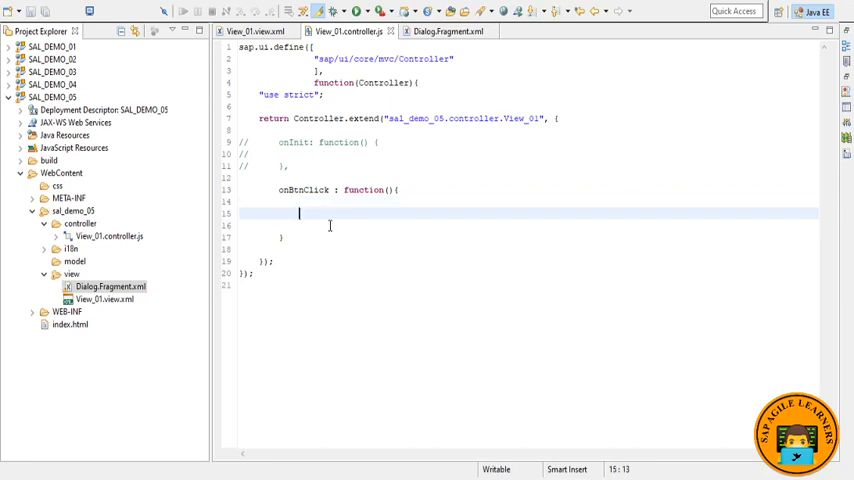
{"action": "type", "text": "var"}
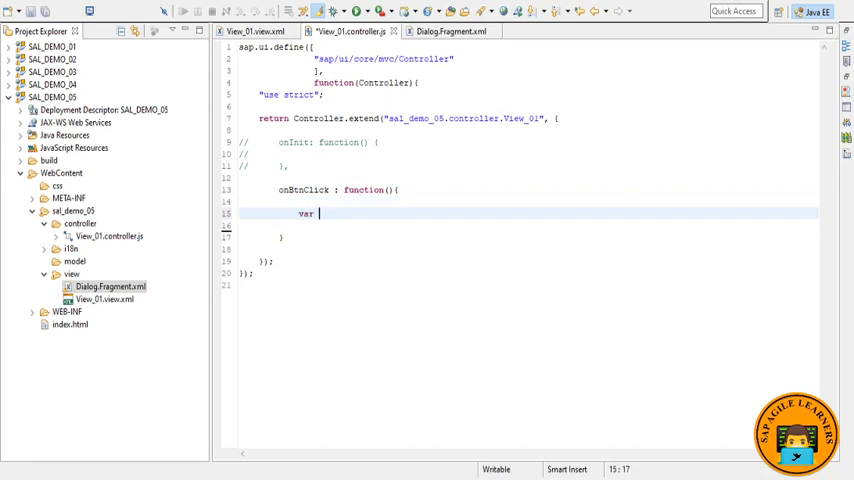
{"action": "type", "text": "myVie"}
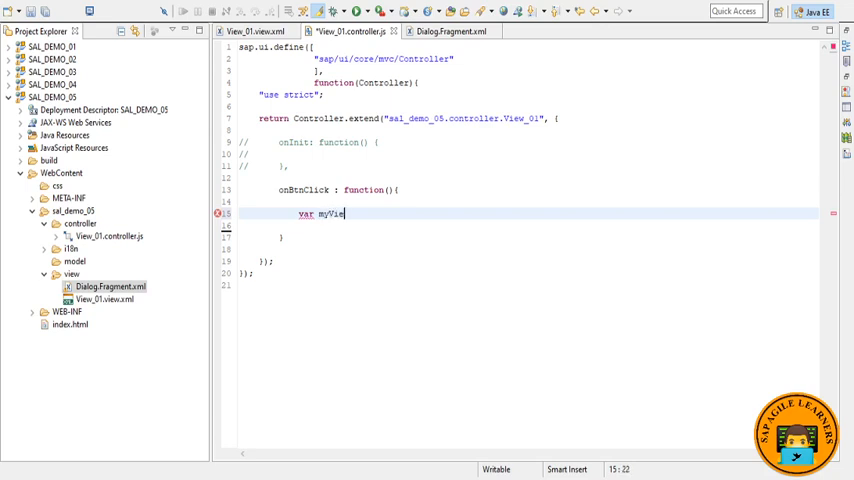
{"action": "type", "text": "w ="}
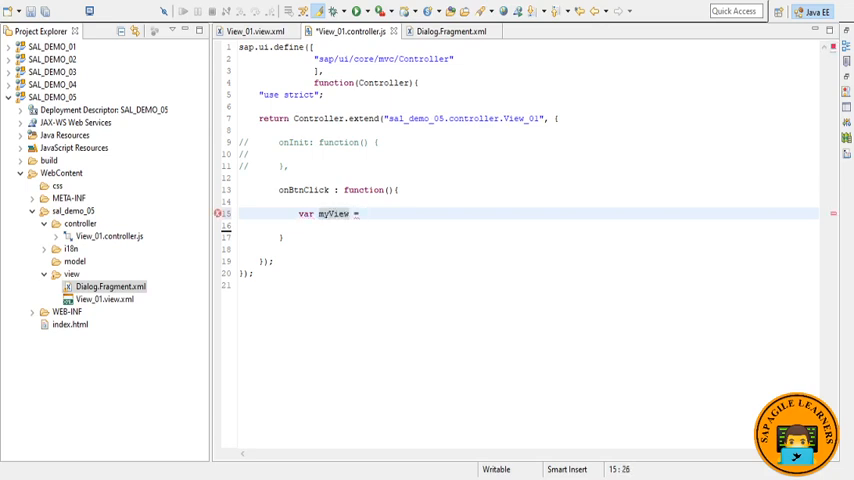
{"action": "type", "text": "this."}
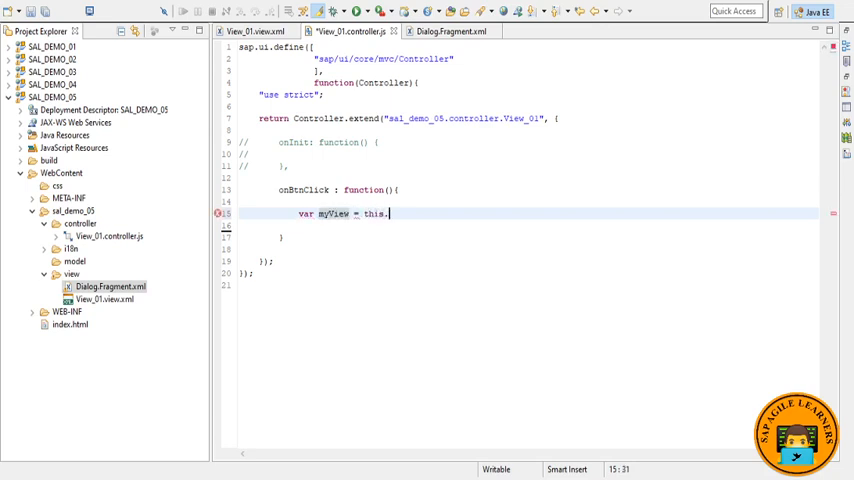
{"action": "type", "text": "getView"}
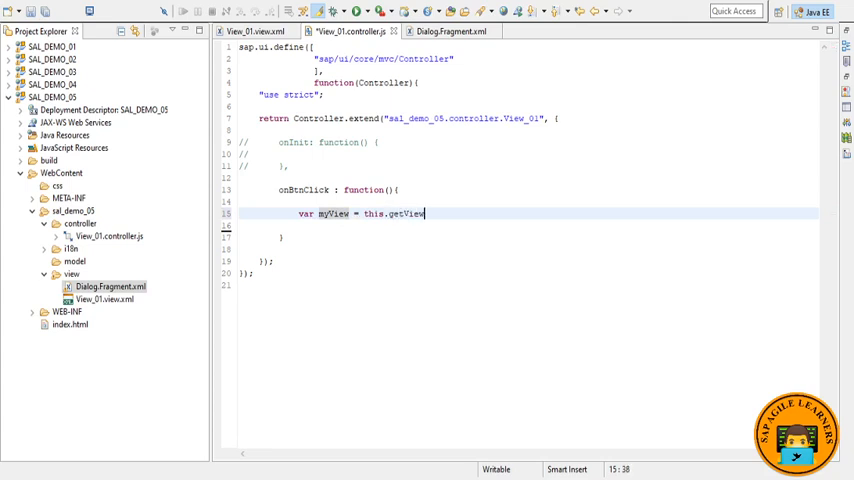
{"action": "type", "text": "()"}
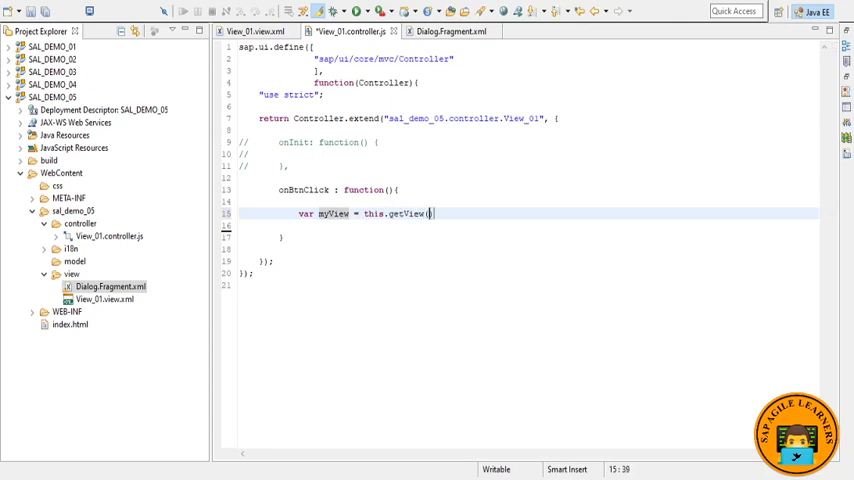
{"action": "type", "text": ";"}
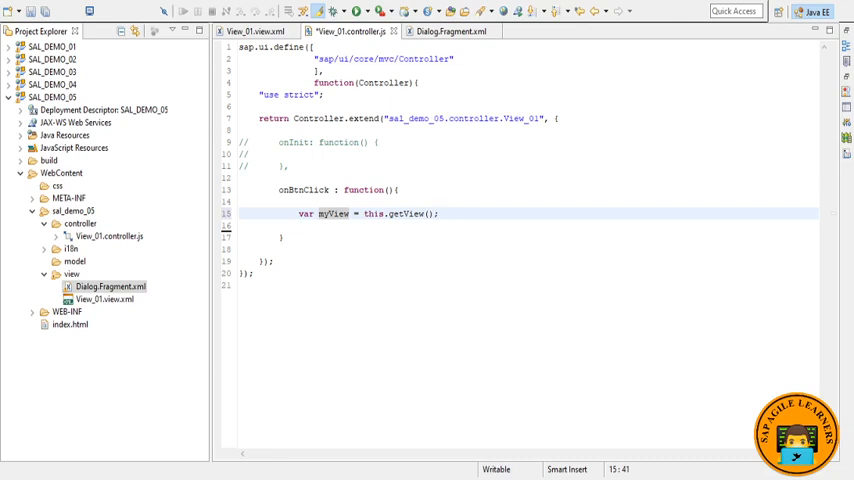
{"action": "key", "text": "Return"}
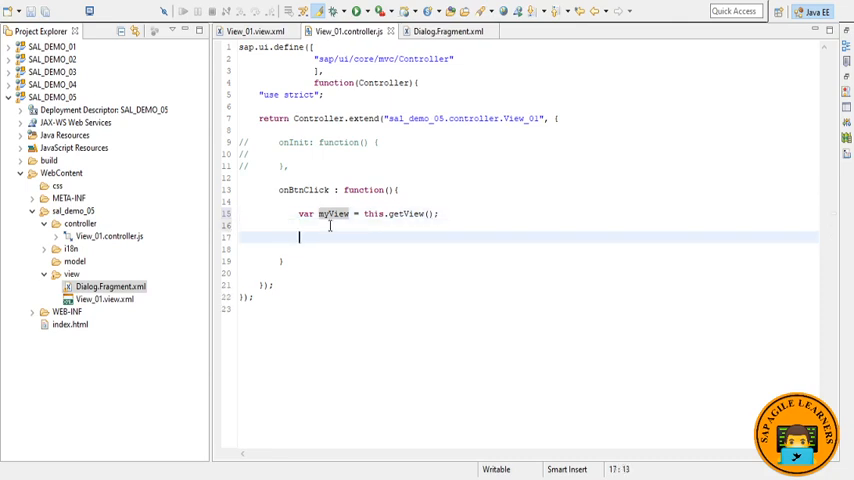
Add var oDialog = myView.byId("idDialog"); and begin an if check on oDialog
{"action": "type", "text": "va"}
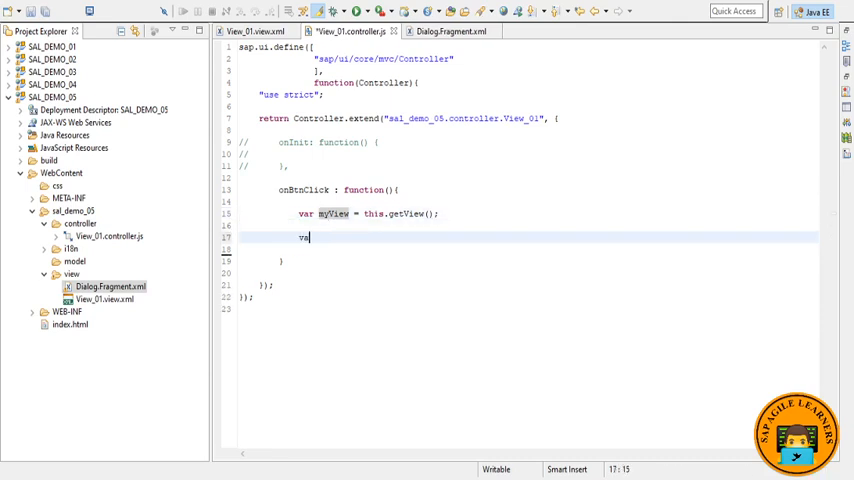
{"action": "type", "text": "r"}
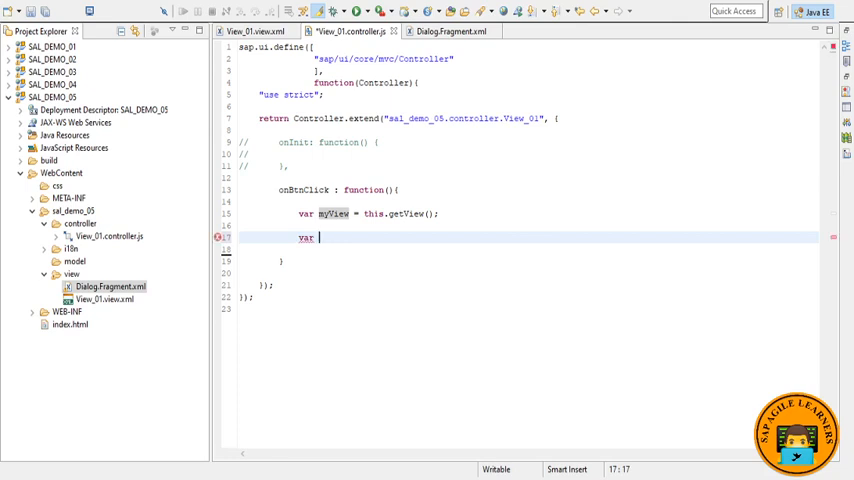
{"action": "type", "text": "o"}
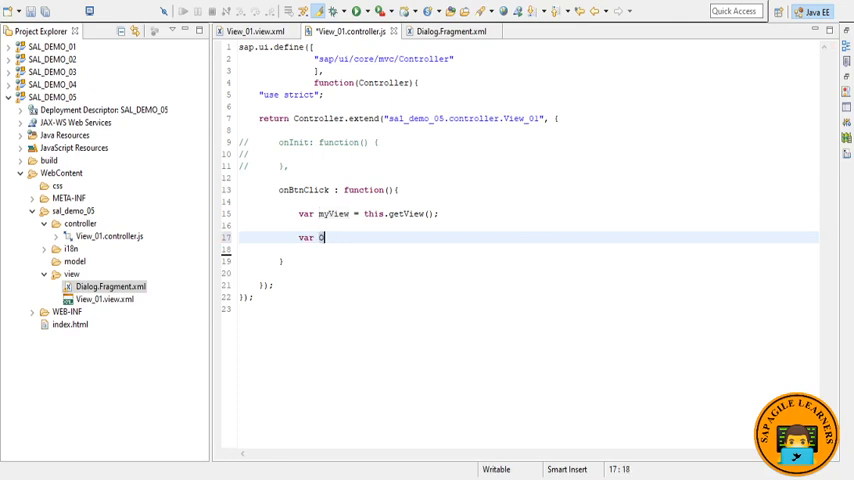
{"action": "type", "text": "Dialog"}
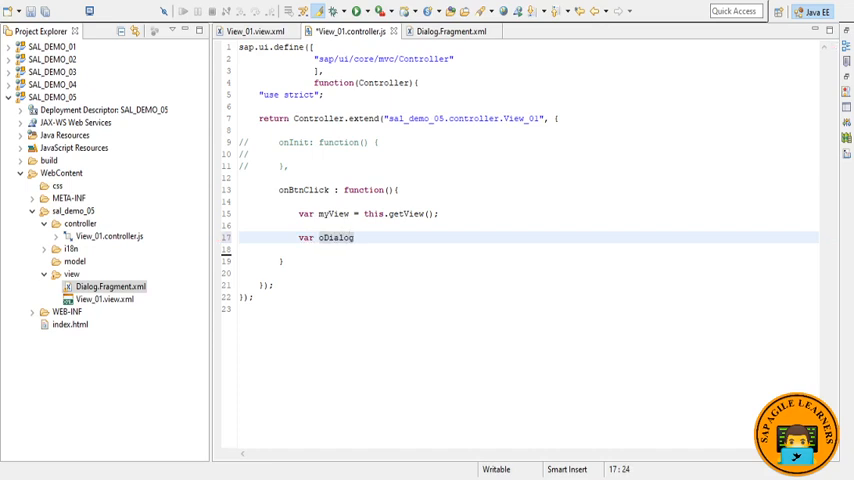
{"action": "type", "text": "= my"}
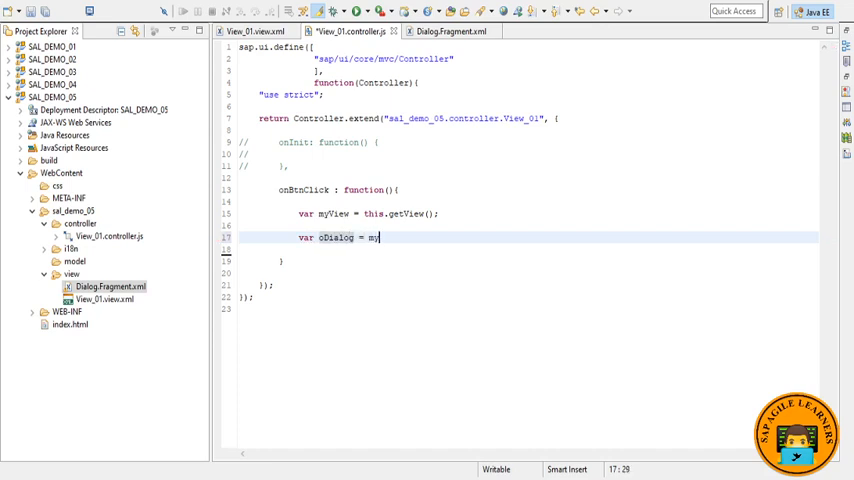
{"action": "type", "text": "View."}
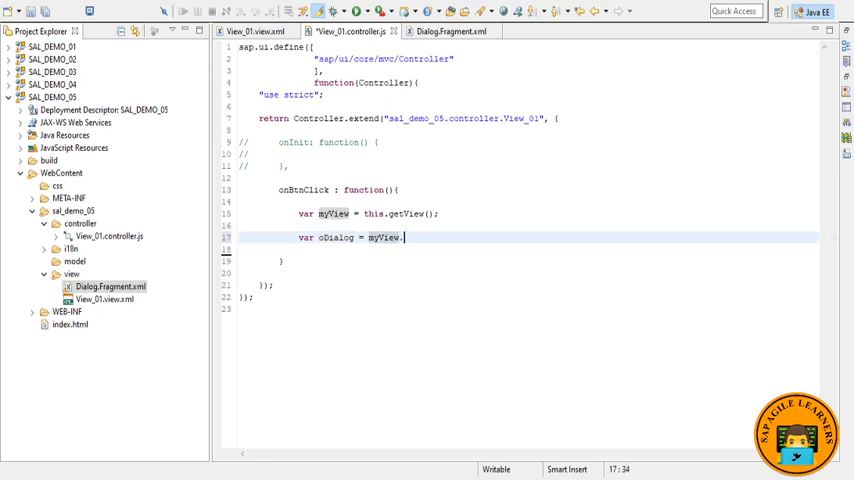
{"action": "type", "text": "byId"}
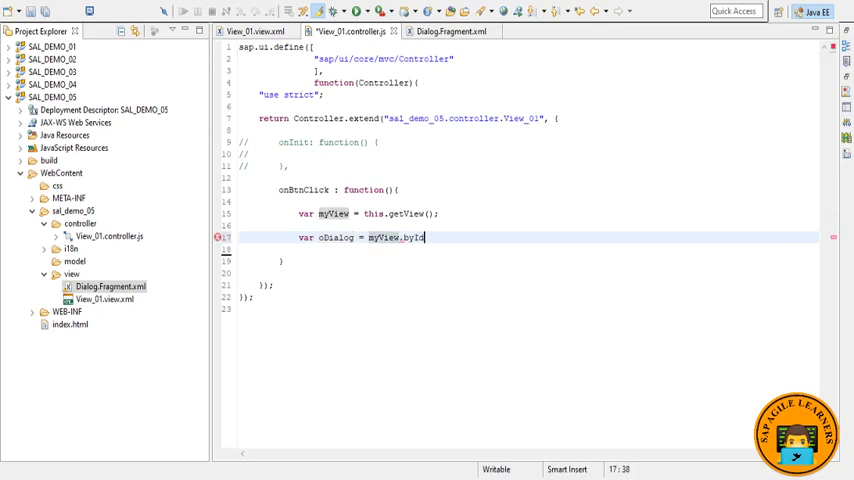
{"action": "type", "text": "()"}
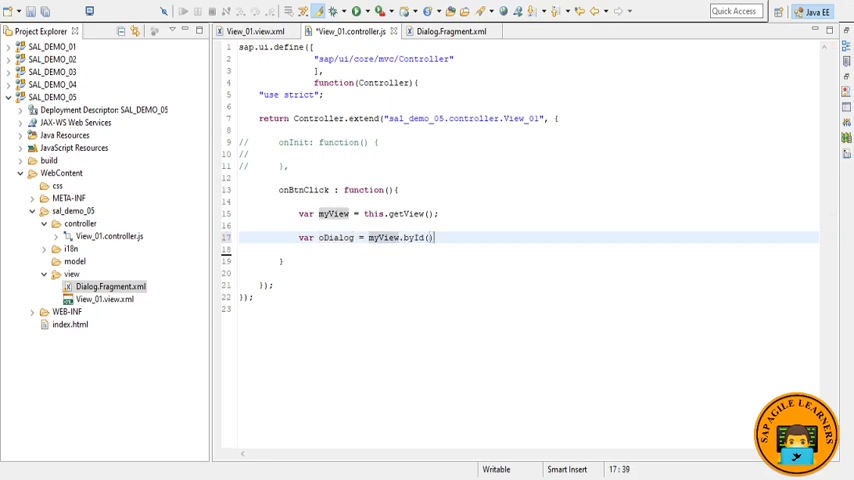
{"action": "type", "text": "\"\""}
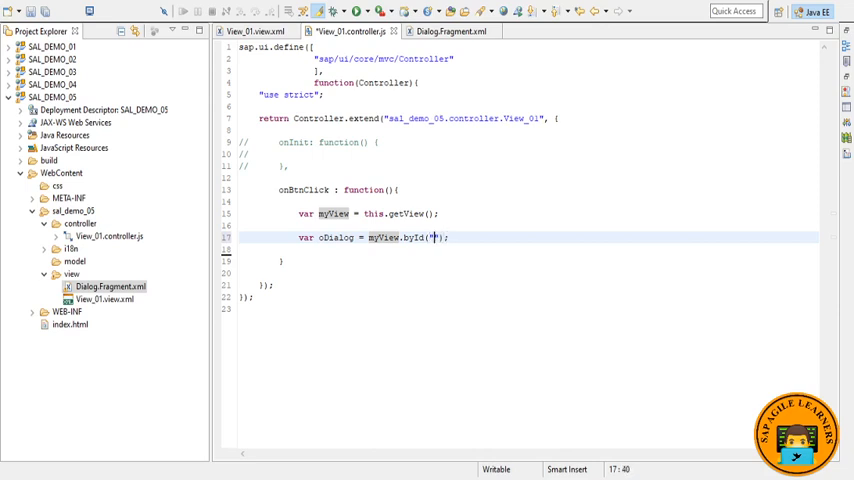
{"action": "type", "text": "idDialog"}
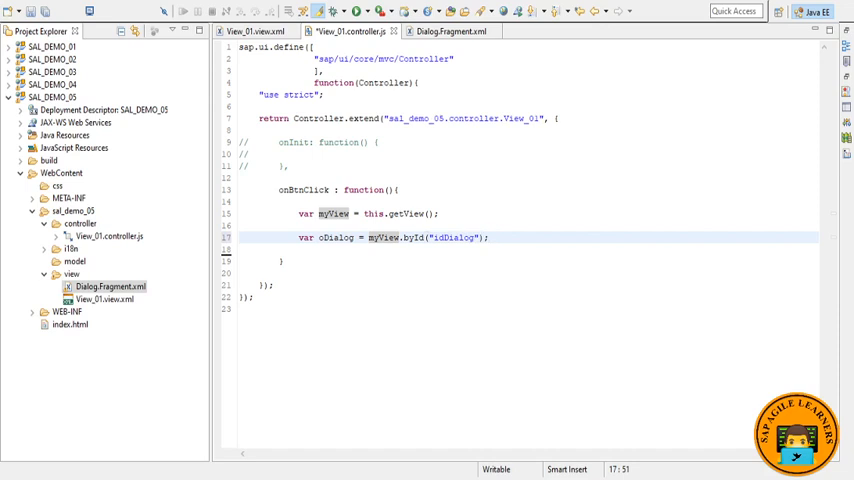
{"action": "type", "text": "if(!oDialog){"}
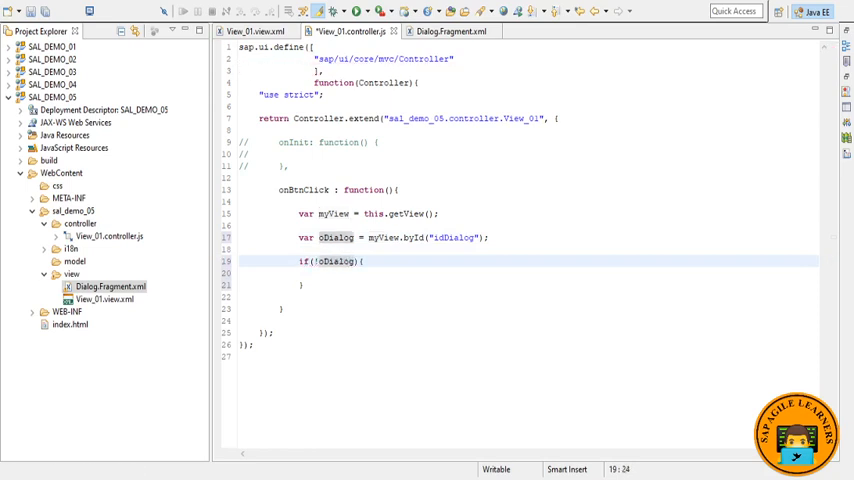
Inside the if block, assign oDialog = sap.ui.xmlfragment(...)
{"action": "double_click", "coordinate": [336, 260]}
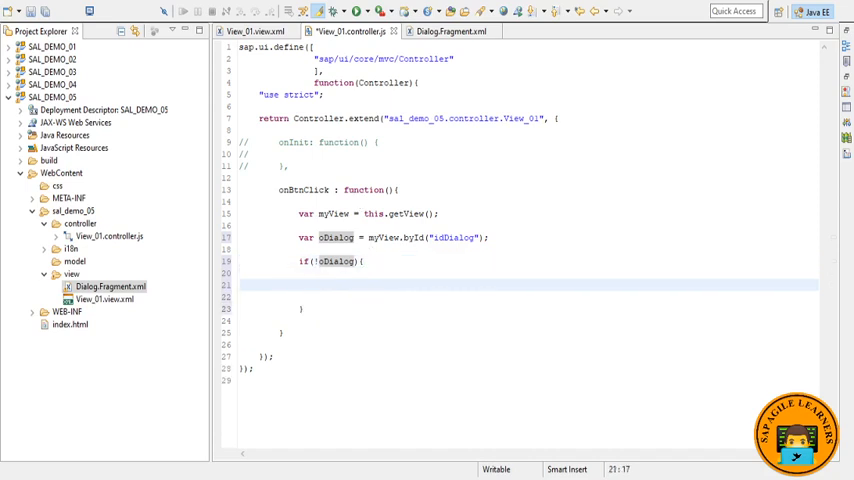
{"action": "type", "text": "oD"}
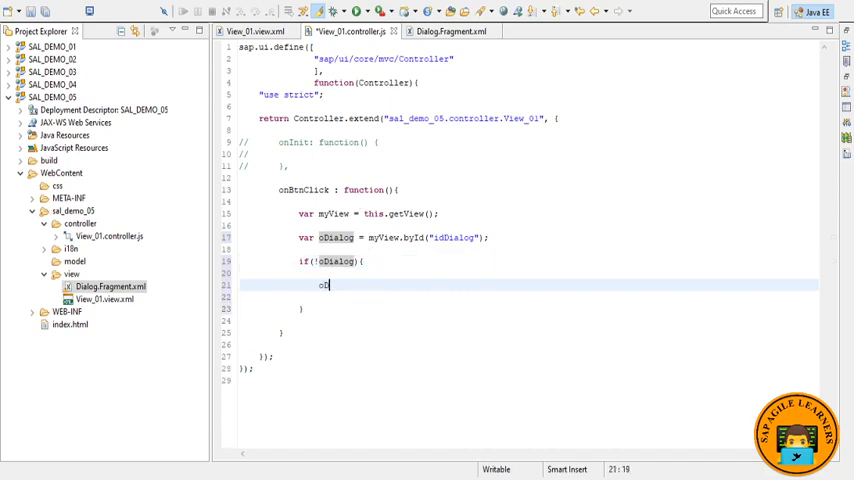
{"action": "type", "text": "Dialog"}
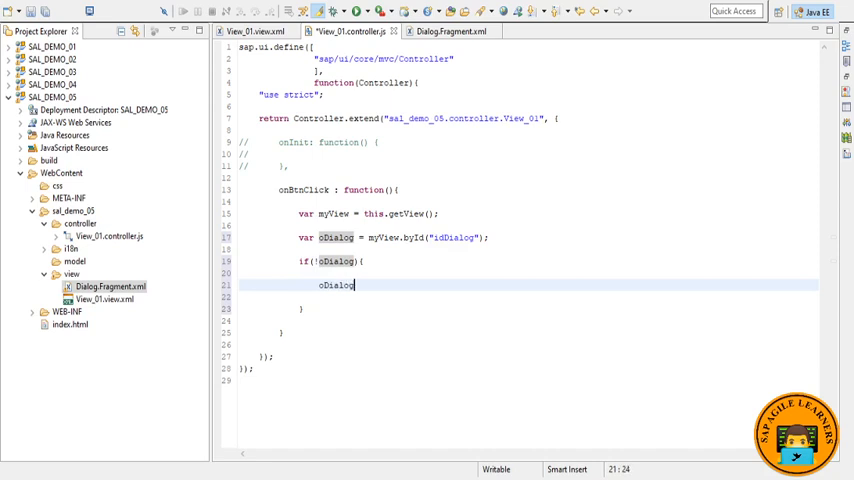
{"action": "type", "text": "= sap"}
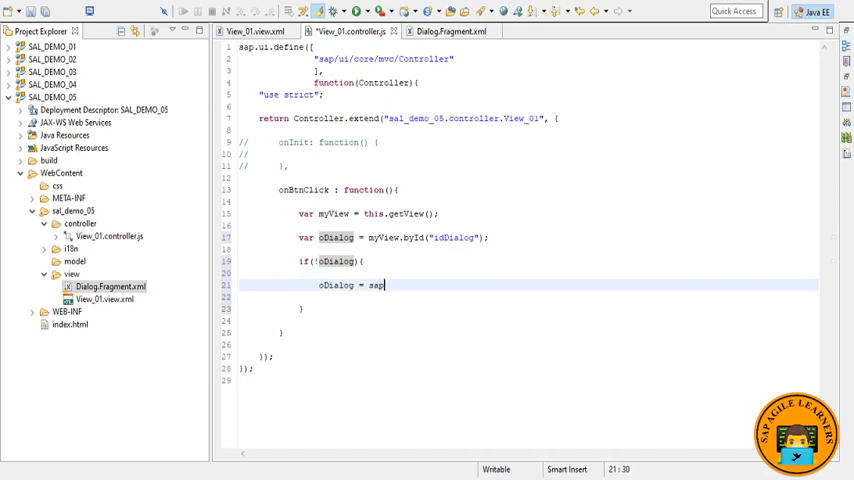
{"action": "type", "text": ".ui"}
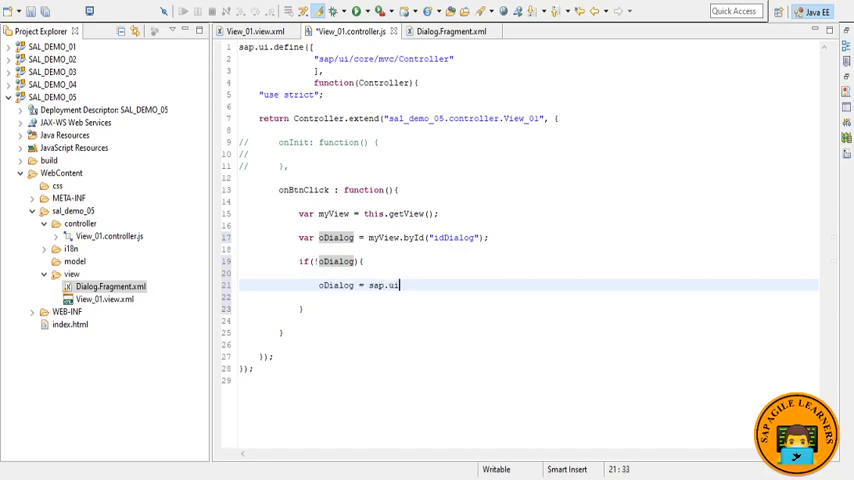
{"action": "type", "text": ".xml"}
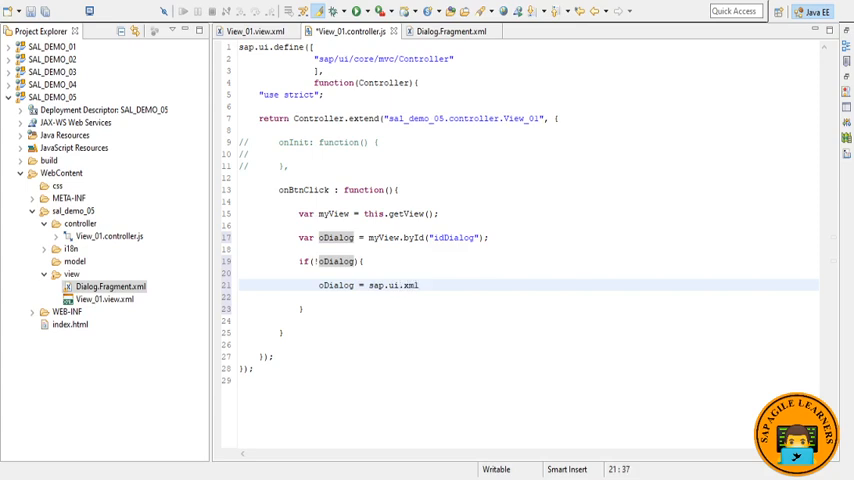
{"action": "type", "text": "frag"}
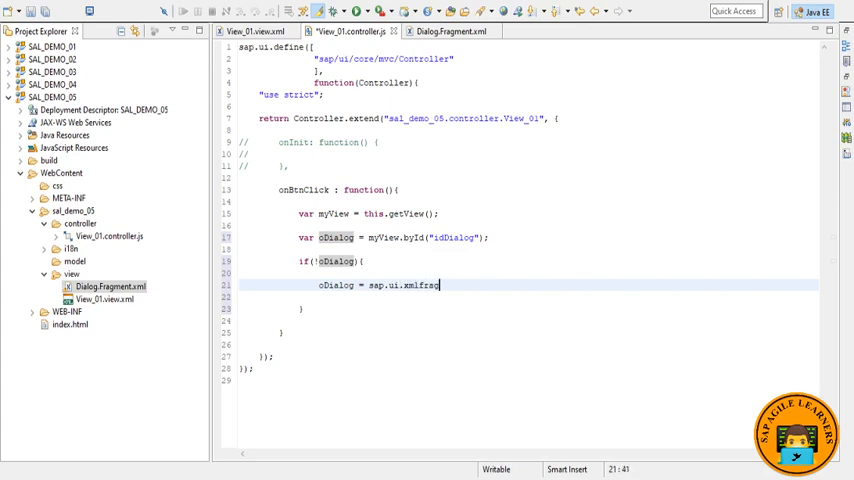
{"action": "type", "text": "ment"}
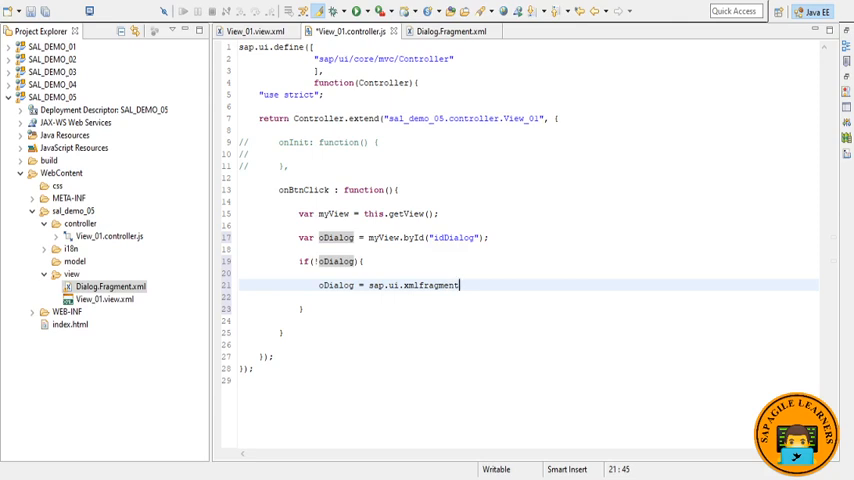
{"action": "type", "text": "();"}
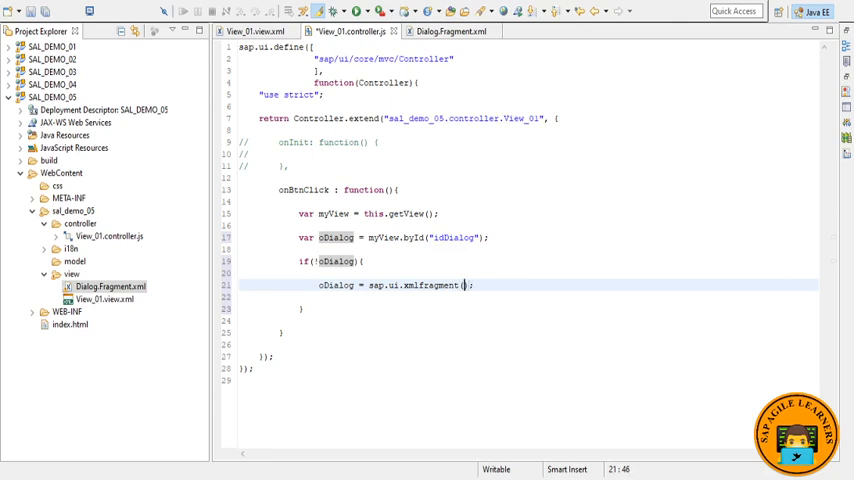
Pass myView.getId() and "sal_demo_05.view.Dialog" as the xmlfragment arguments
{"action": "type", "text": "myView"}
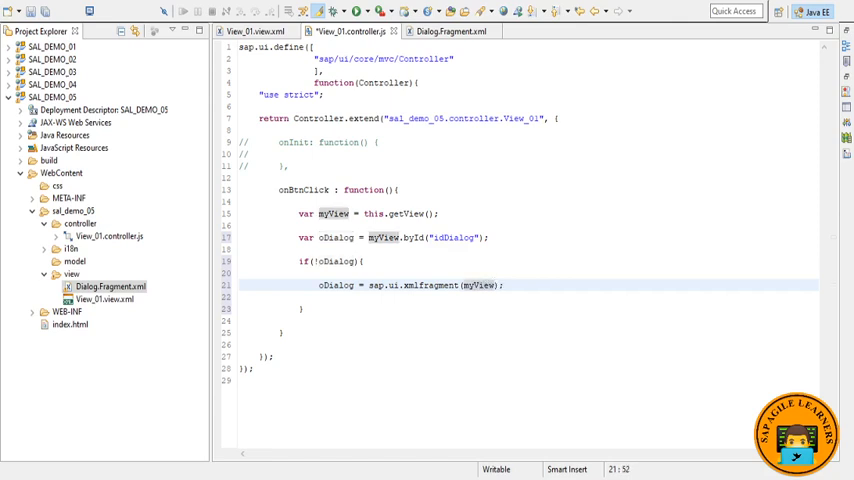
{"action": "type", "text": ".getId(),"}
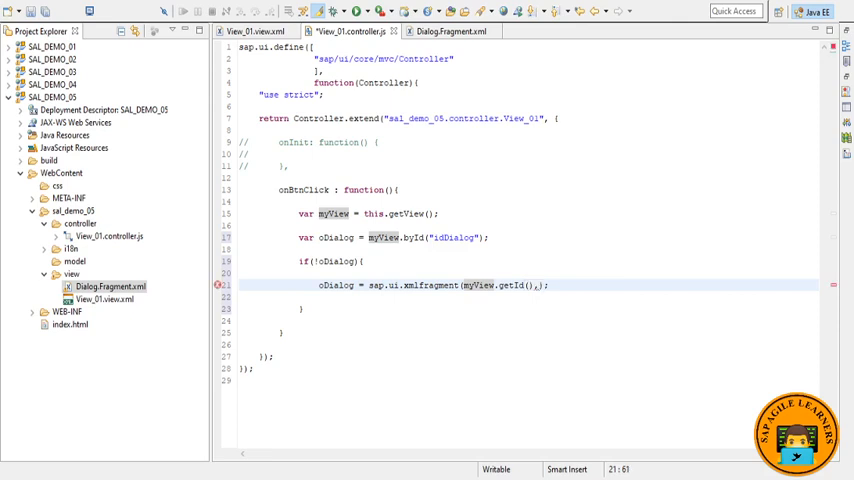
{"action": "type", "text": "\""}
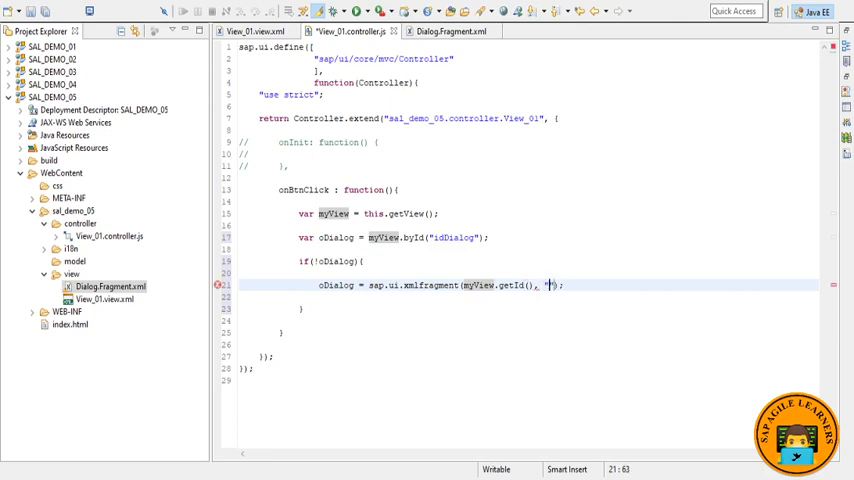
{"action": "type", "text": "sa"}
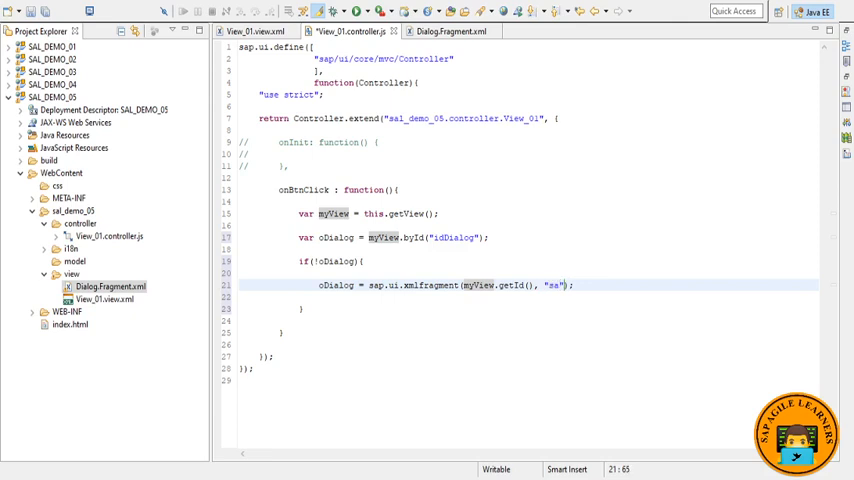
{"action": "left_click", "coordinate": [110, 286]}
{"action": "type", "text": "l_demo_"}
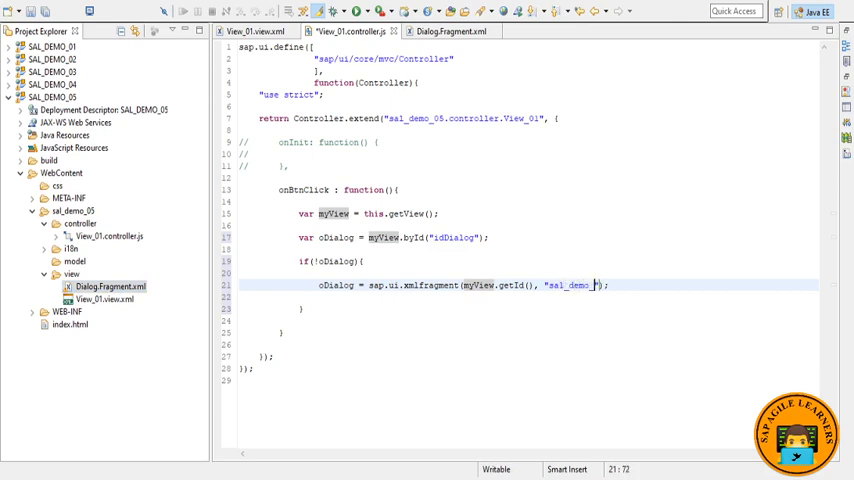
{"action": "type", "text": "05.view."}
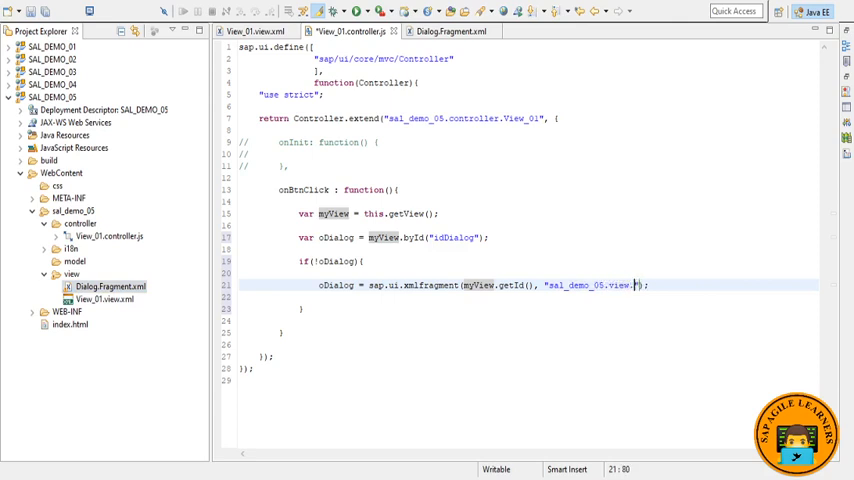
{"action": "type", "text": "Dialog"}
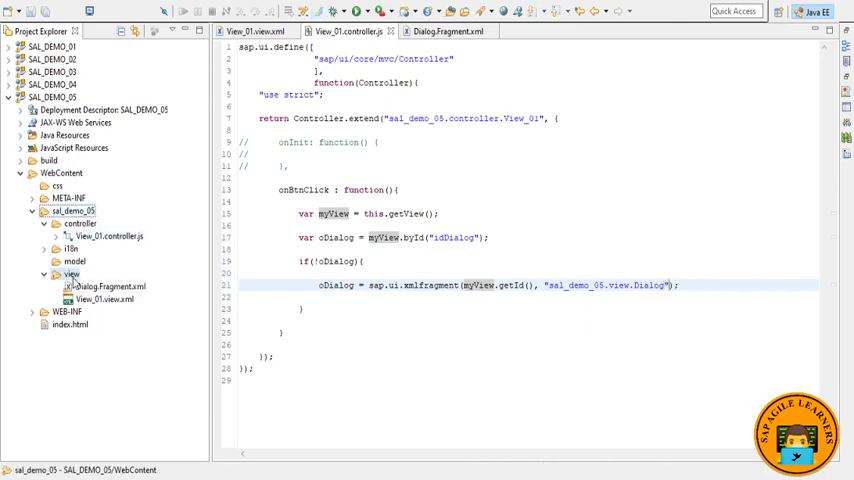
{"action": "left_click", "coordinate": [108, 288]}
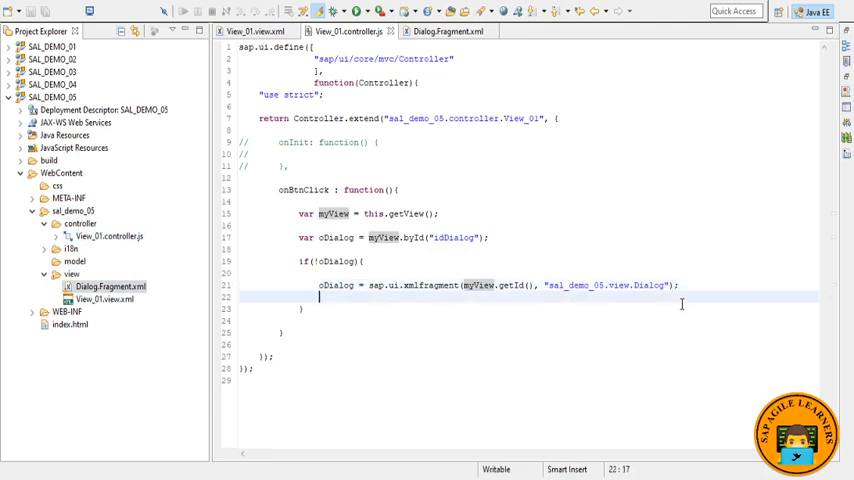
Add myView.addDependent(oDialog); inside the if block
{"action": "type", "text": "m"}
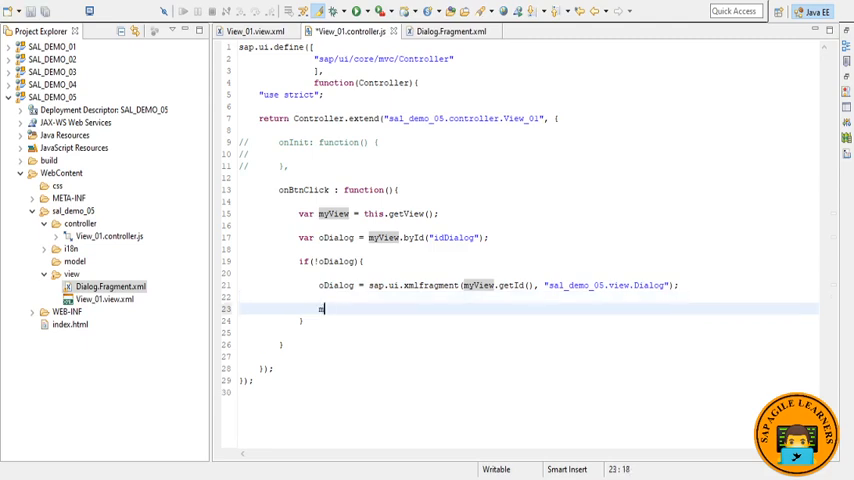
{"action": "type", "text": "myView"}
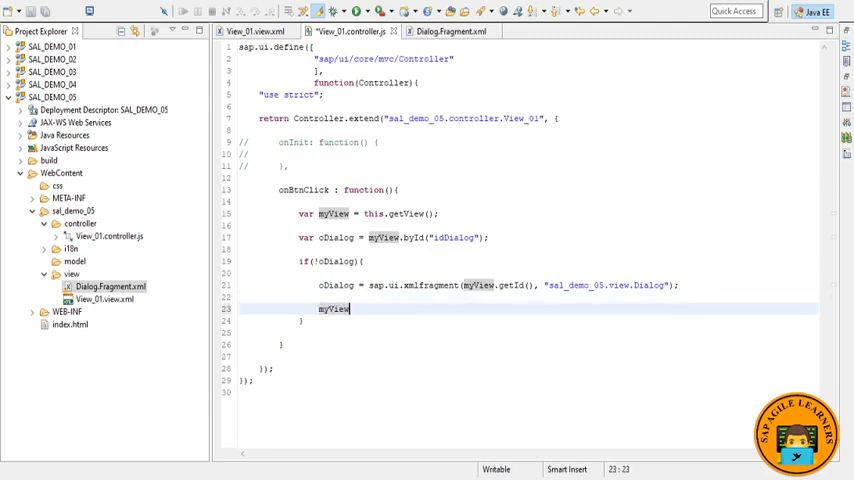
{"action": "type", "text": ".add"}
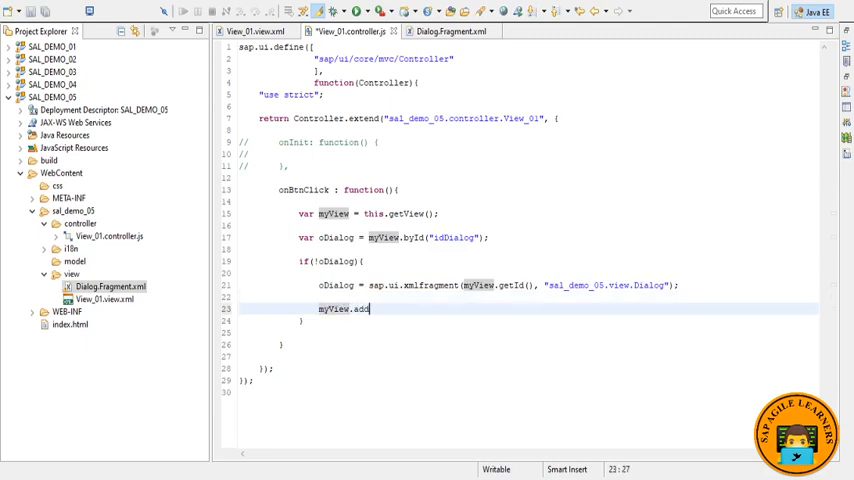
{"action": "type", "text": "Depe"}
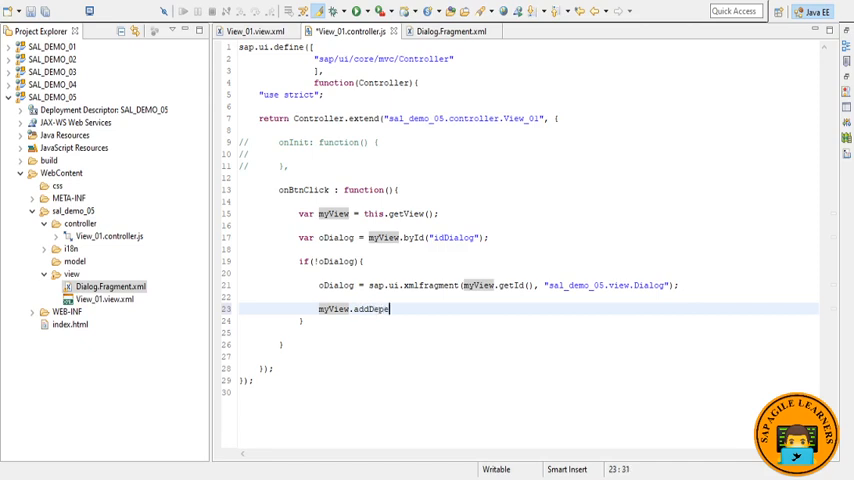
{"action": "type", "text": "ndent"}
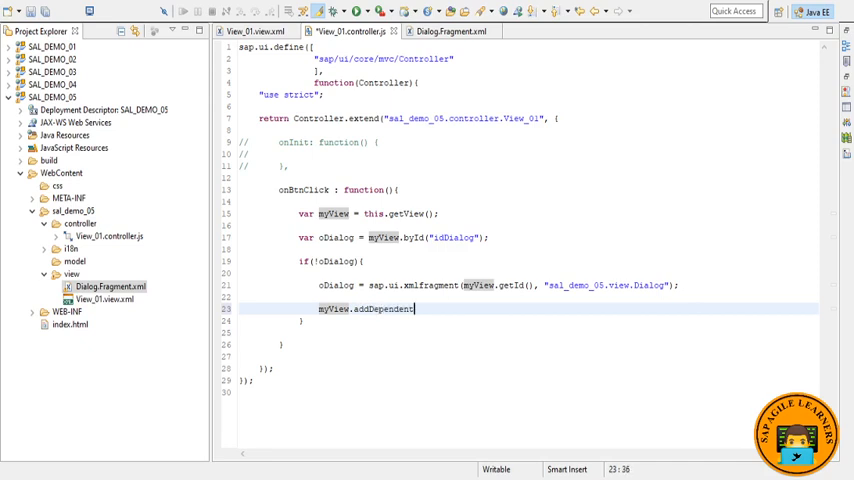
{"action": "type", "text": "();"}
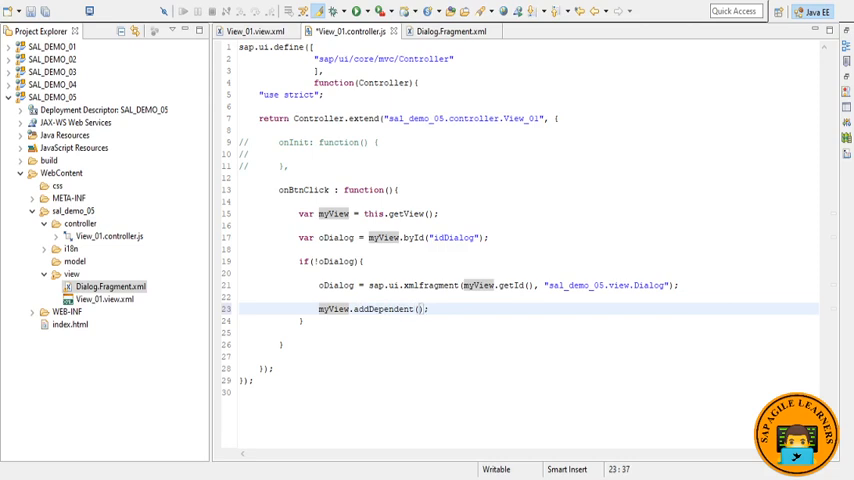
{"action": "type", "text": "oDialog"}
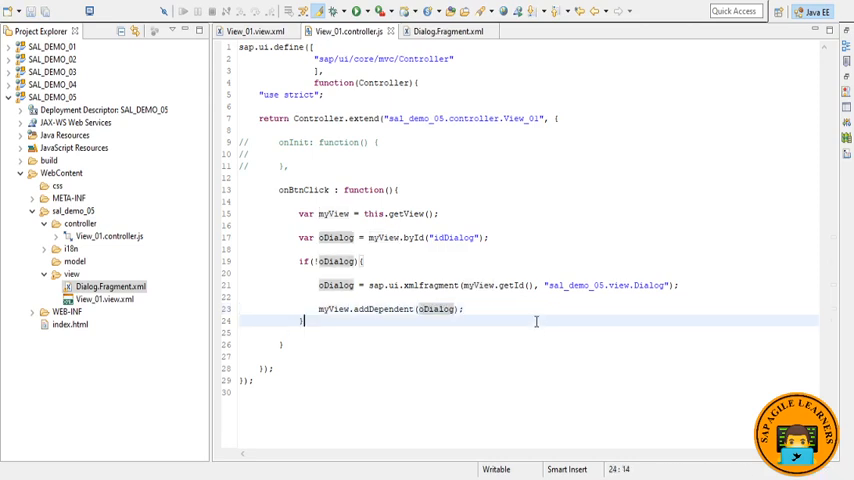
After the if block, call oDialog.open();
{"action": "key", "text": "enter"}
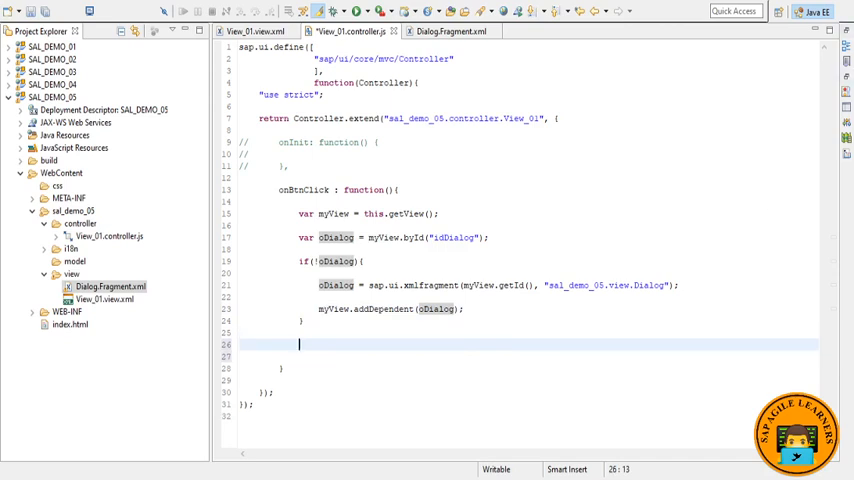
{"action": "type", "text": "o"}
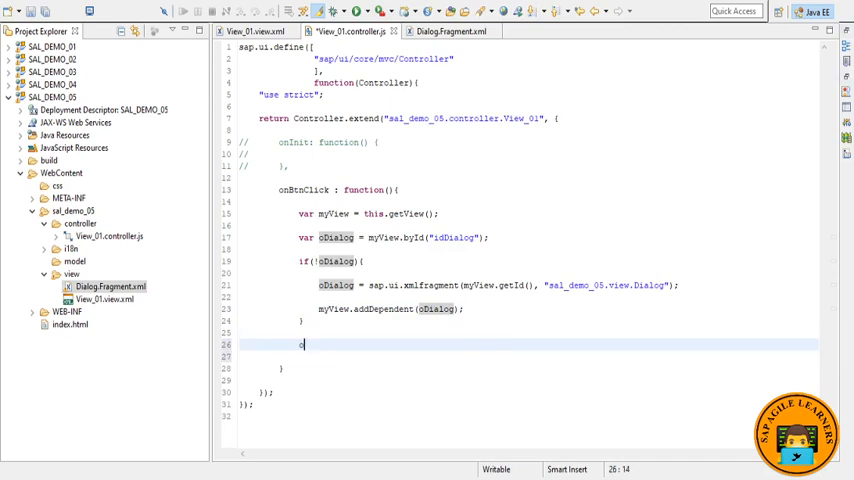
{"action": "type", "text": "Dialog"}
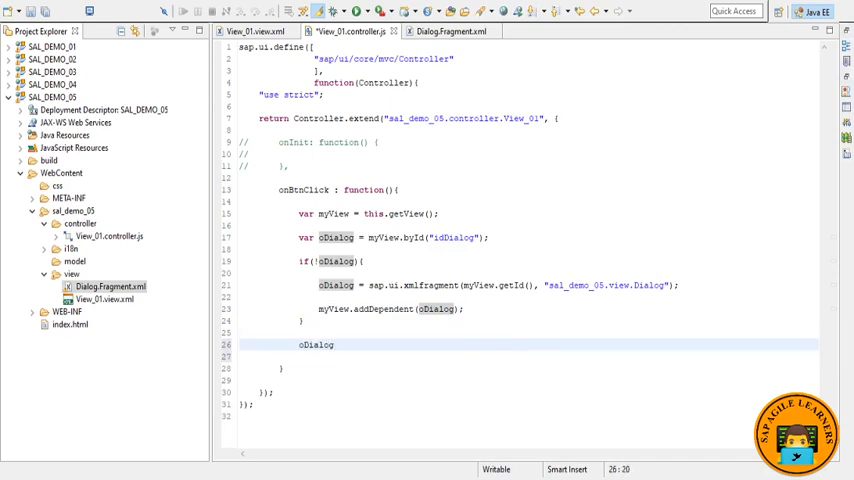
{"action": "type", "text": ".open();"}
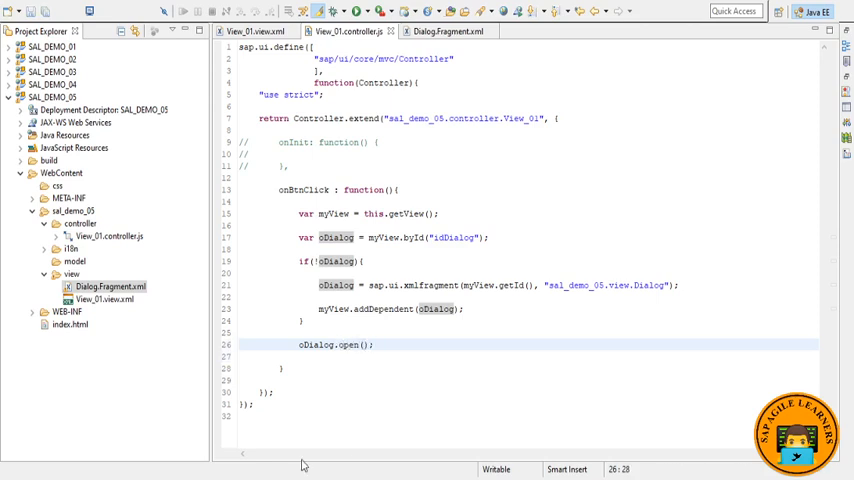
{"action": "mouse_move", "coordinate": [418, 362]}
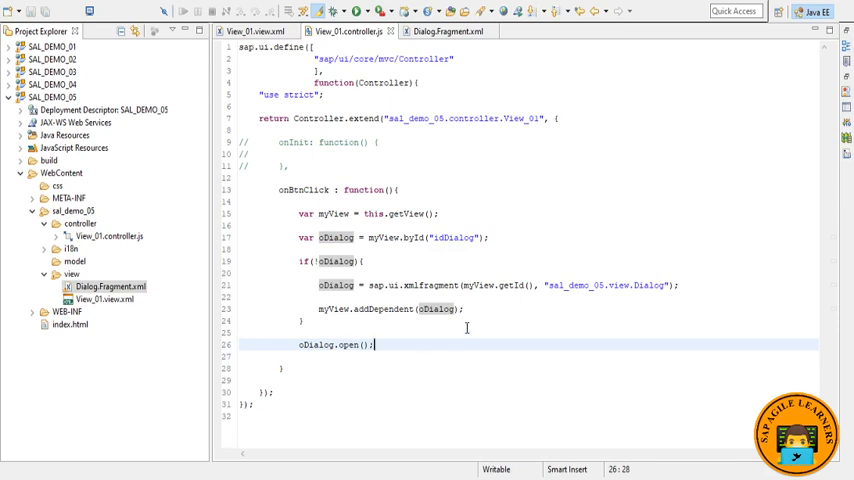
{"action": "left_click", "coordinate": [440, 212]}
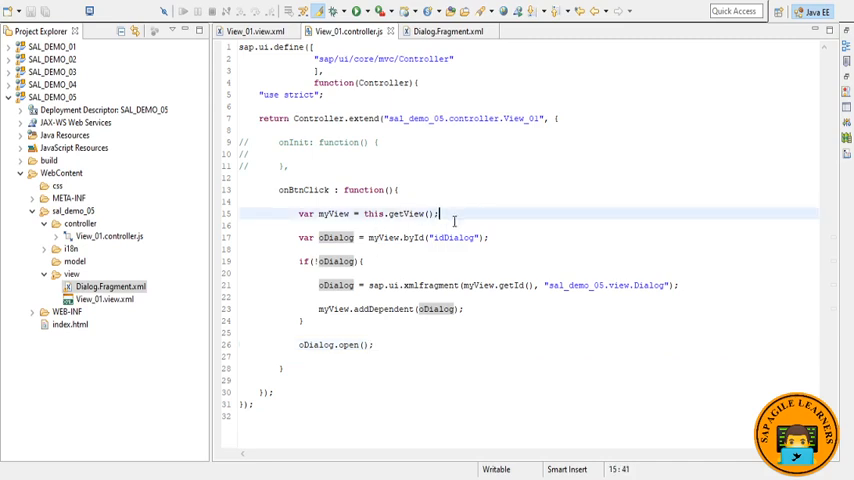
{"action": "left_click", "coordinate": [490, 236]}
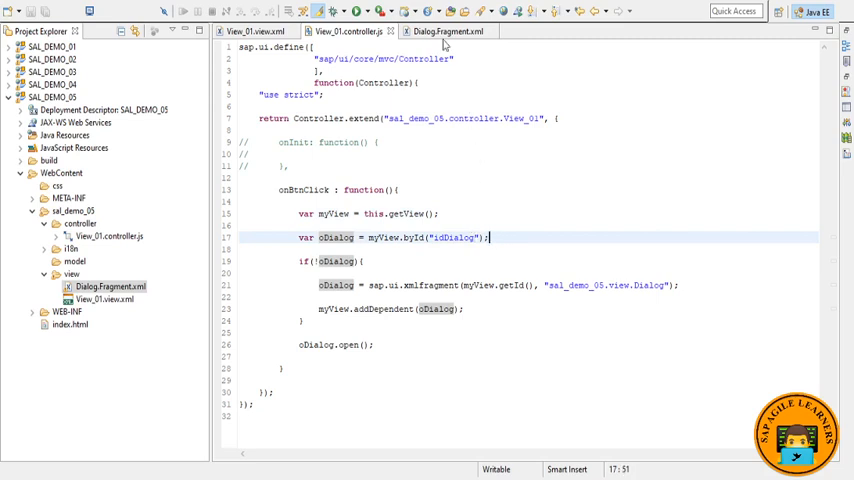
{"action": "left_click", "coordinate": [446, 32]}
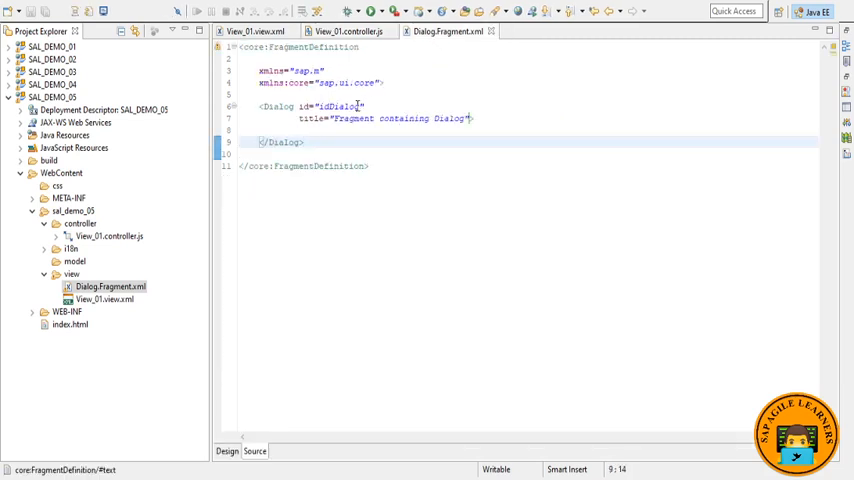
{"action": "left_click", "coordinate": [348, 32]}
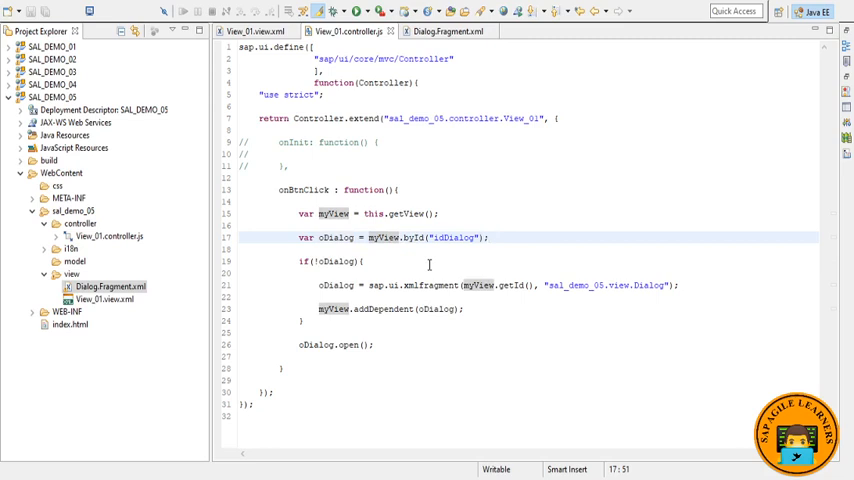
{"action": "left_click", "coordinate": [420, 260]}
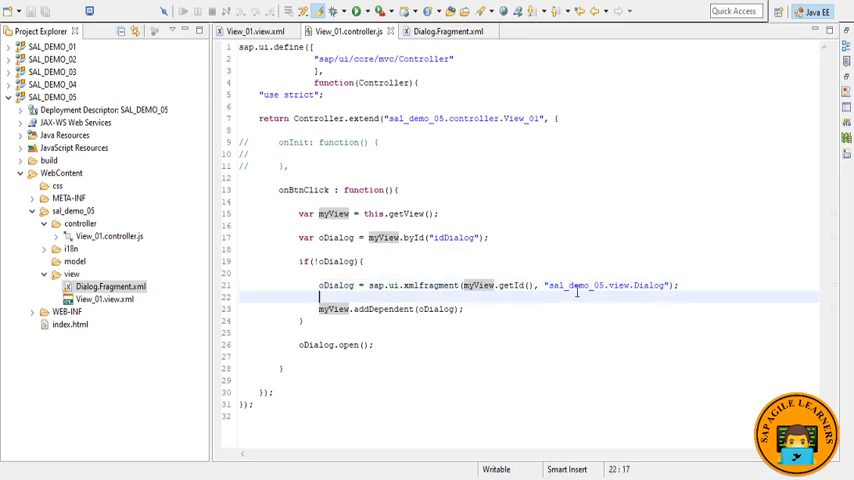
{"action": "double_click", "coordinate": [588, 284]}
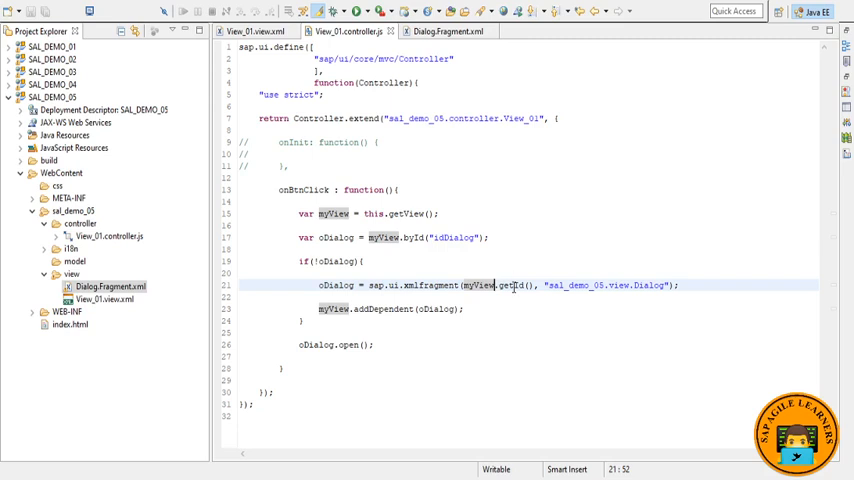
{"action": "left_click", "coordinate": [466, 308]}
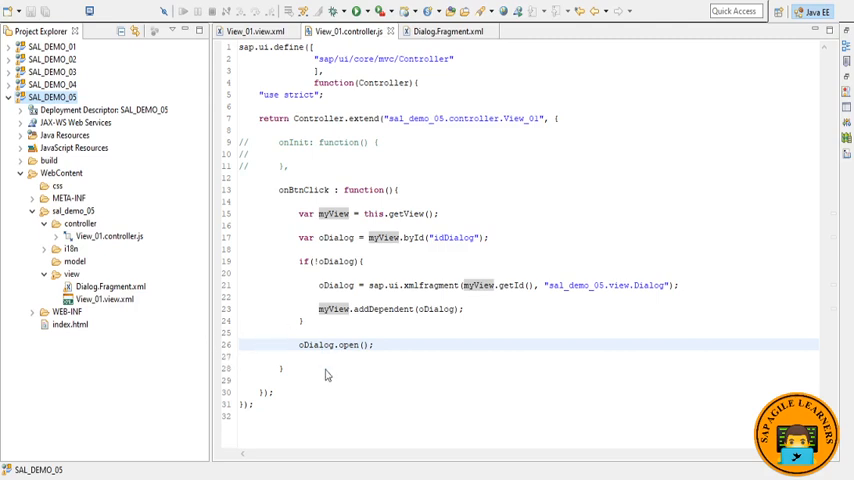
{"action": "mouse_move", "coordinate": [456, 344]}
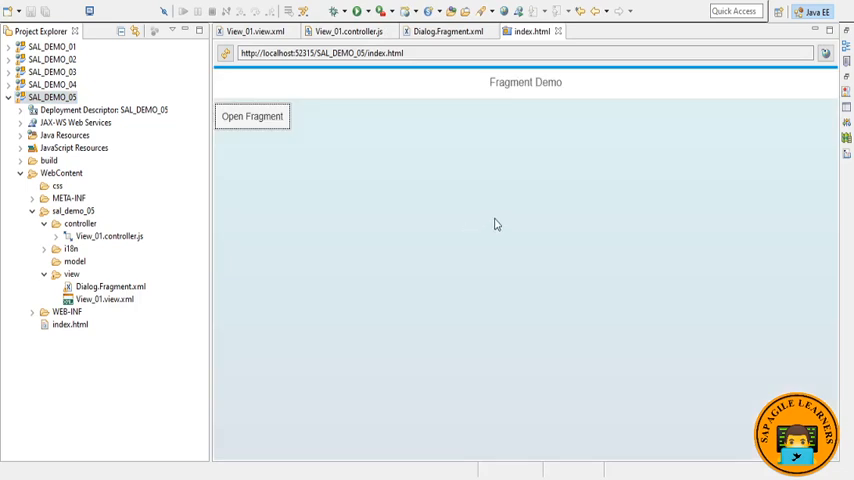
{"action": "mouse_move", "coordinate": [306, 150]}
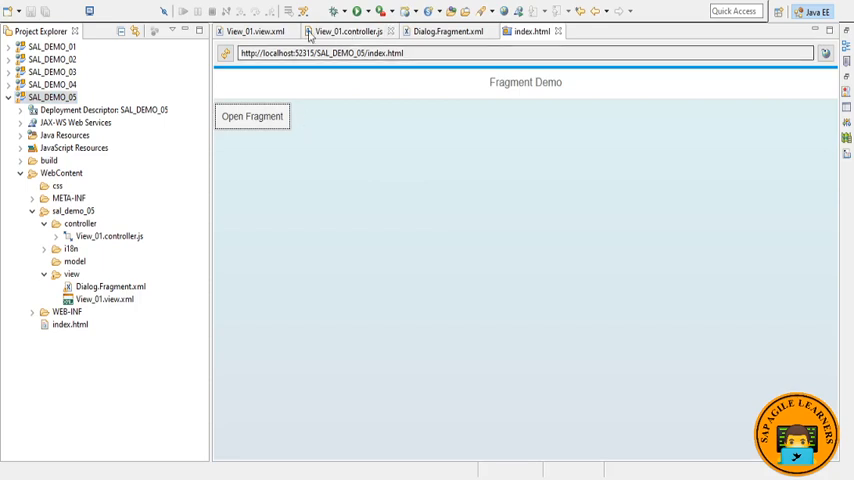
Try the Open Fragment button in the running SAL_DEMO_05 Fragment Demo preview
{"action": "left_click", "coordinate": [252, 32]}
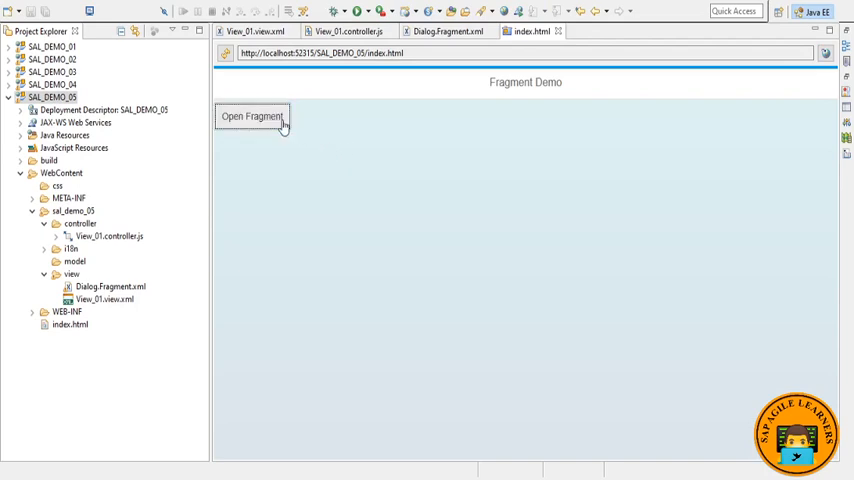
{"action": "mouse_move", "coordinate": [500, 124]}
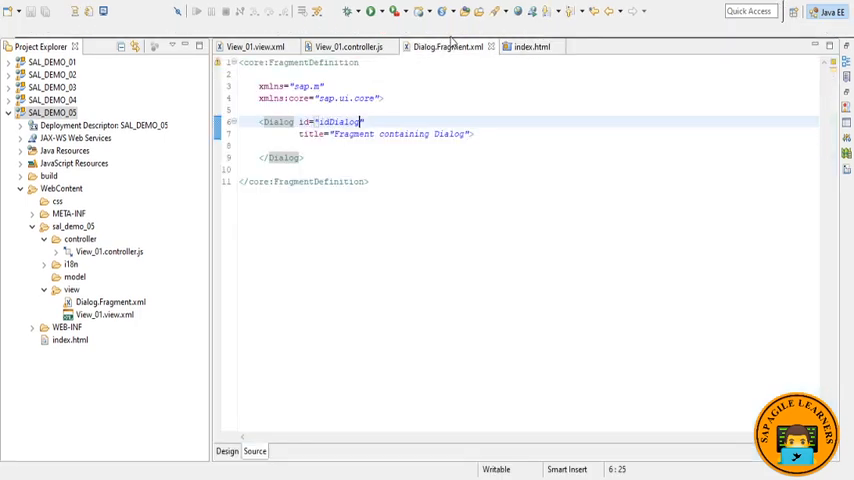
Rename Dialog.Fragment.xml to Dialog.fragment.xml and return to the running app page
{"action": "left_click", "coordinate": [364, 120]}
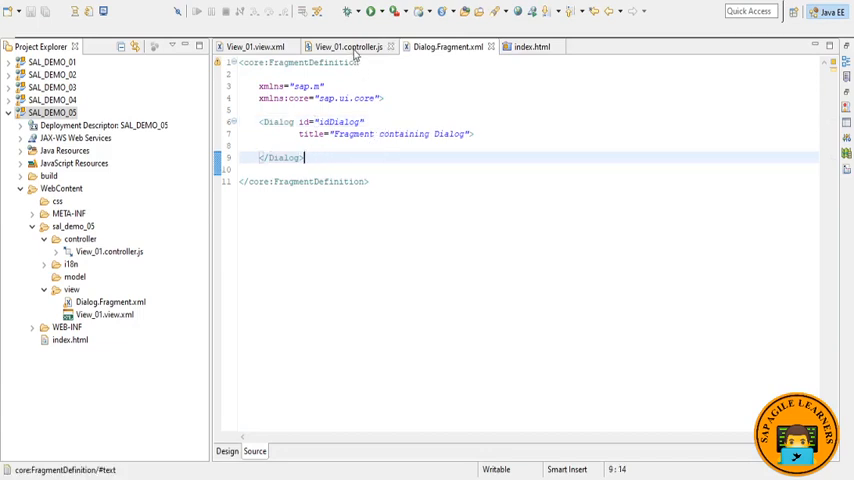
{"action": "left_click", "coordinate": [348, 32]}
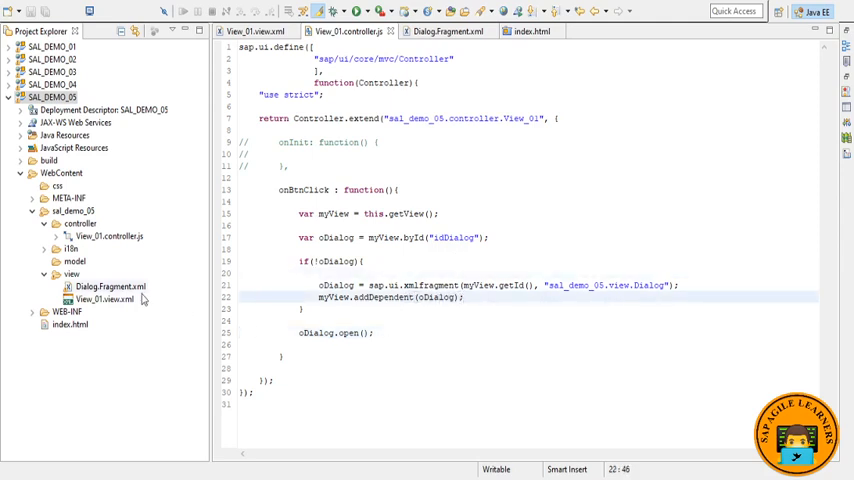
{"action": "left_click", "coordinate": [110, 288]}
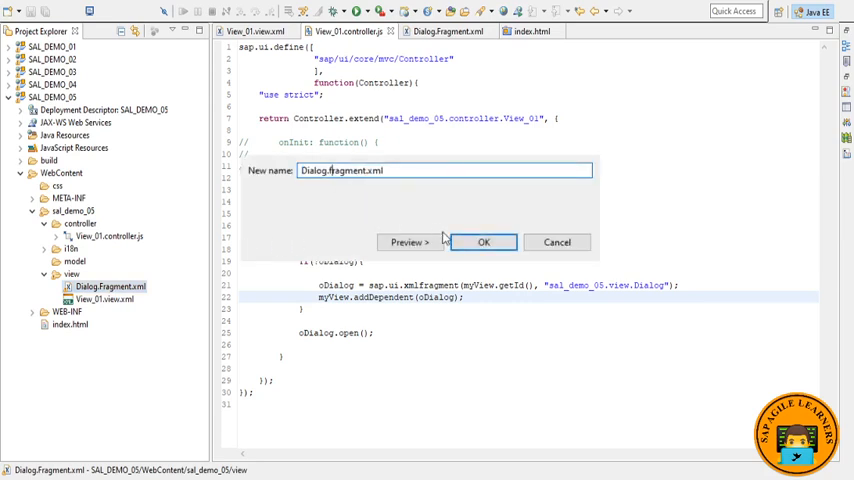
{"action": "left_click", "coordinate": [482, 242]}
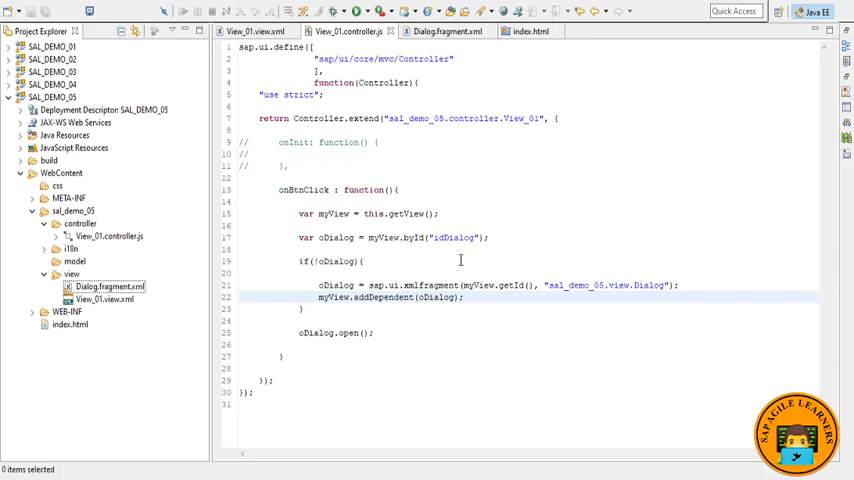
{"action": "left_click", "coordinate": [532, 32]}
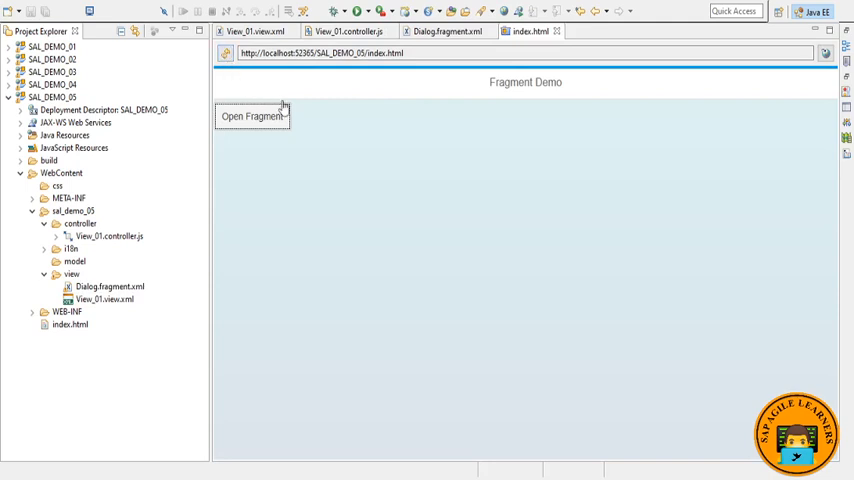
Use the Open Fragment button to show the 'Fragment containing Dialog' dialog over the Fragment Demo page
{"action": "left_click", "coordinate": [252, 116]}
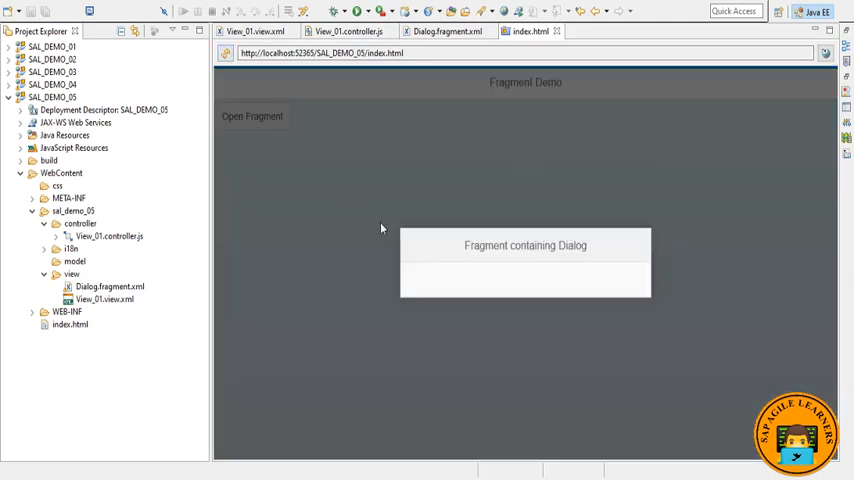
{"action": "mouse_move", "coordinate": [576, 270]}
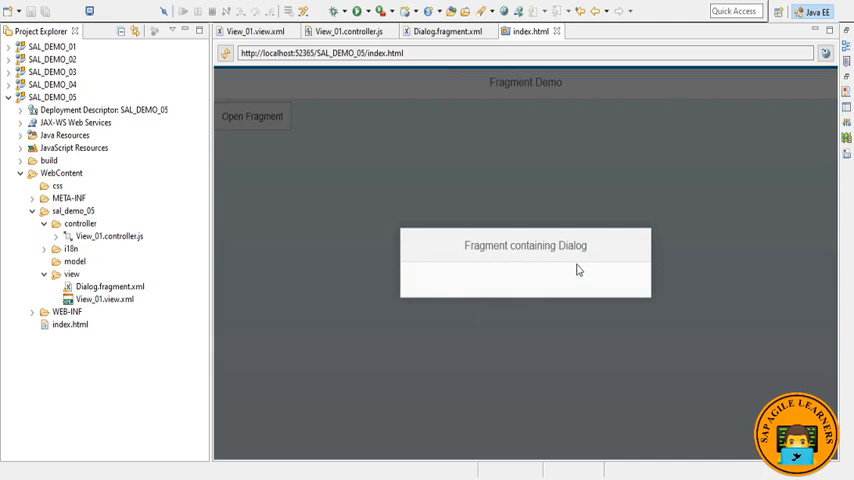
{"action": "mouse_move", "coordinate": [396, 86]}
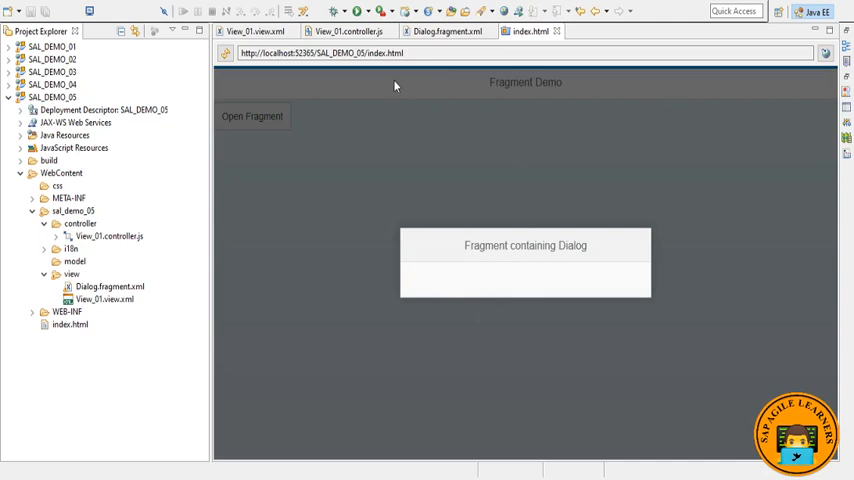
{"action": "mouse_move", "coordinate": [654, 212]}
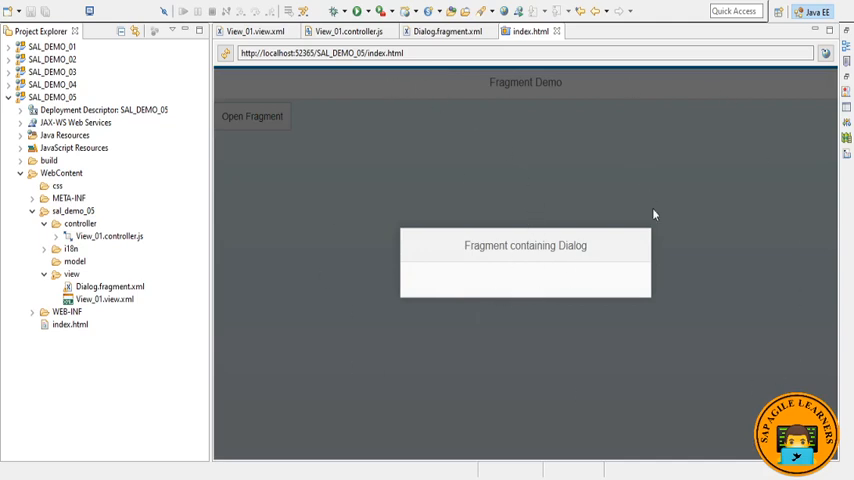